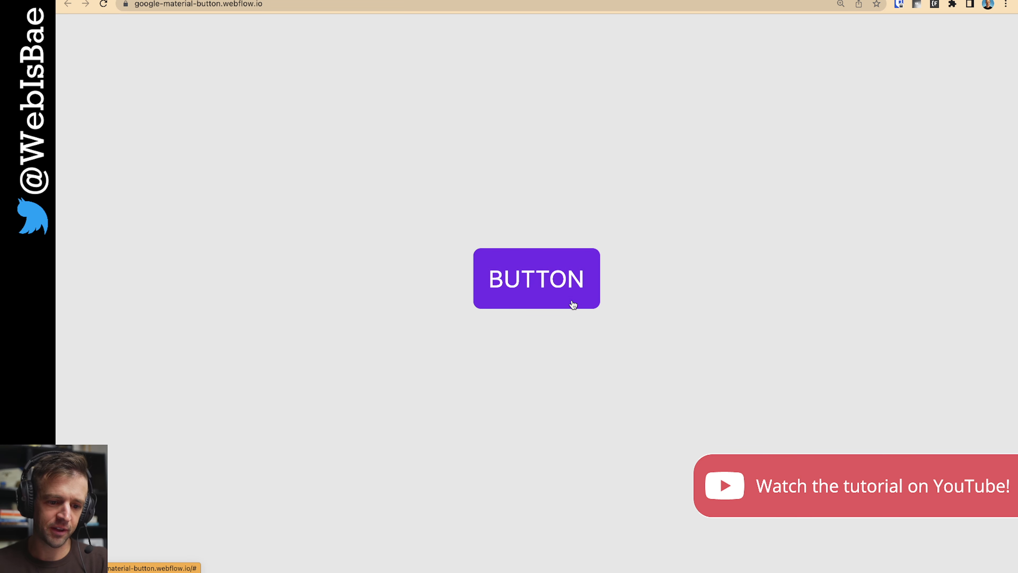
mouse_move(488, 301)
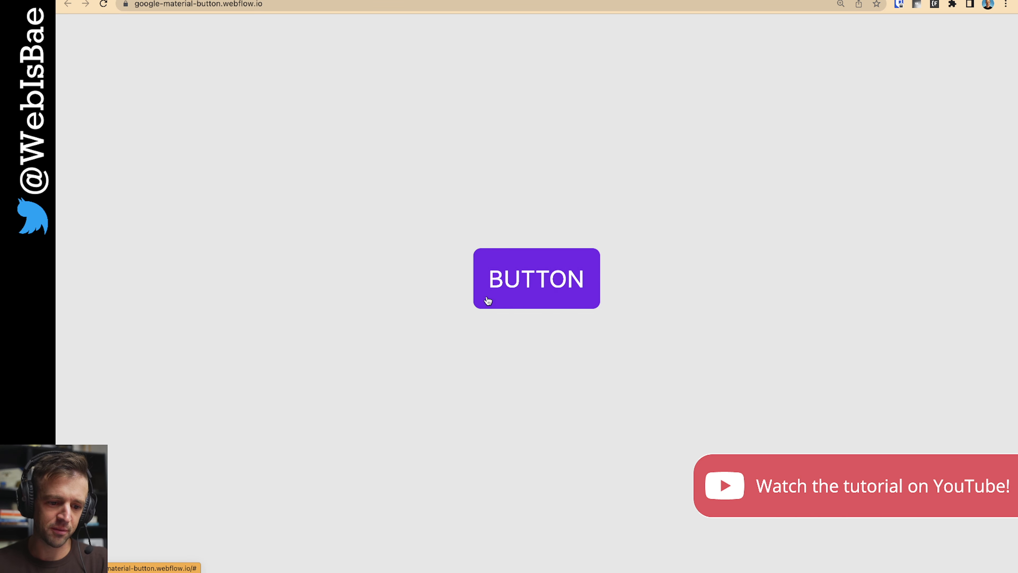
mouse_move(483, 182)
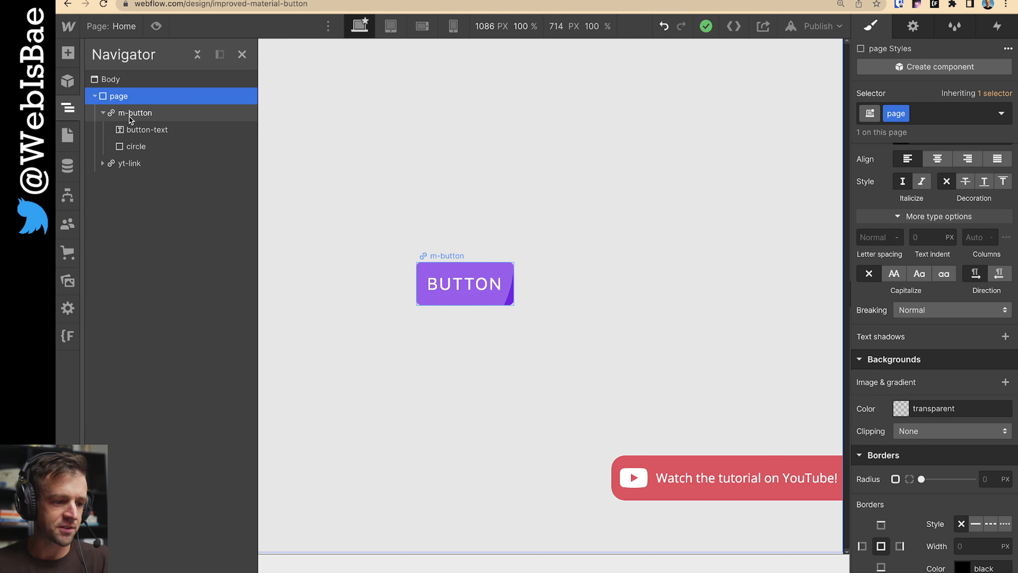
Inspect m-button, button-text and circle, then set m-button's Overflow to Visible to reveal the circle
left_click(136, 112)
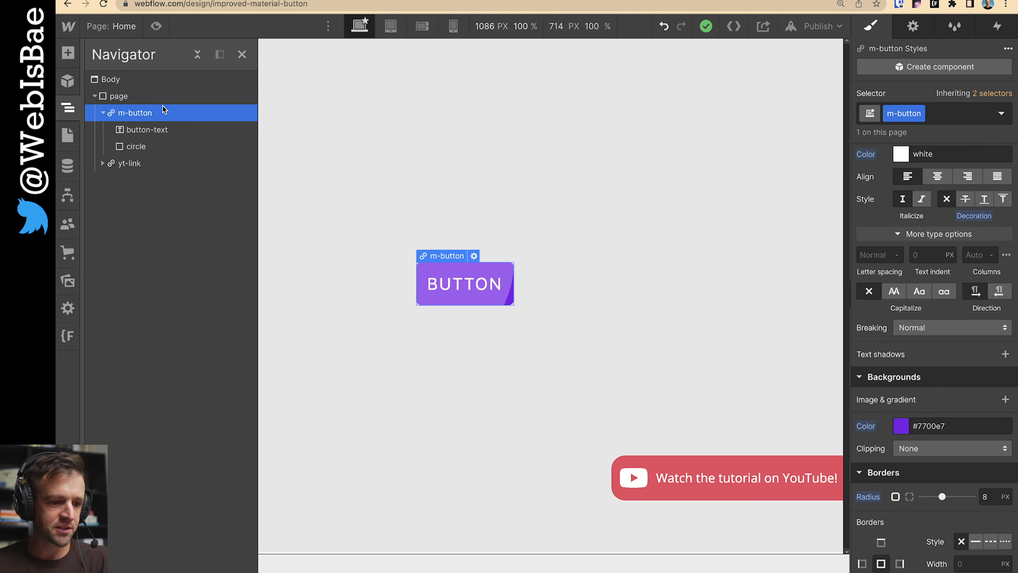
left_click(146, 129)
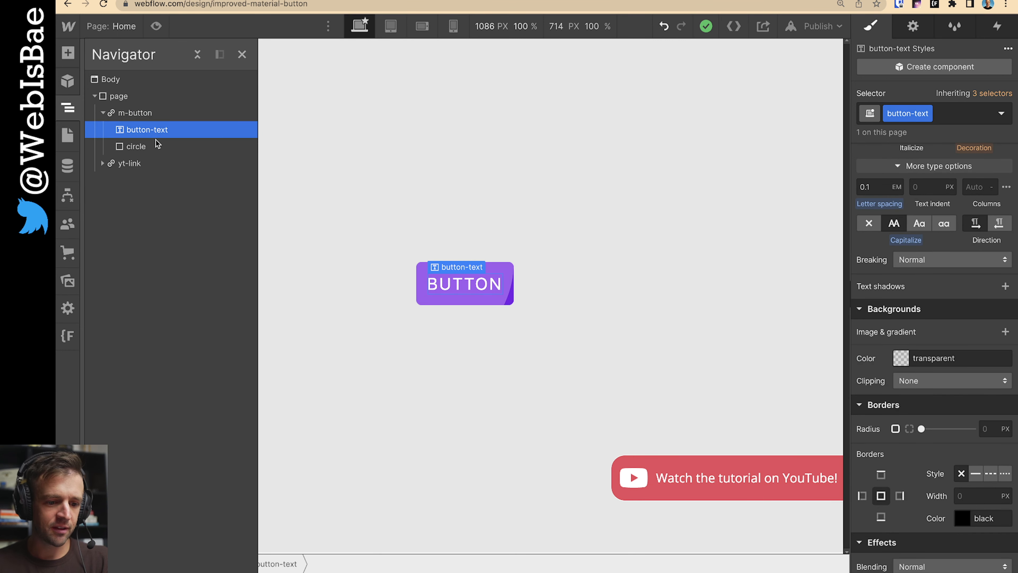
left_click(136, 146)
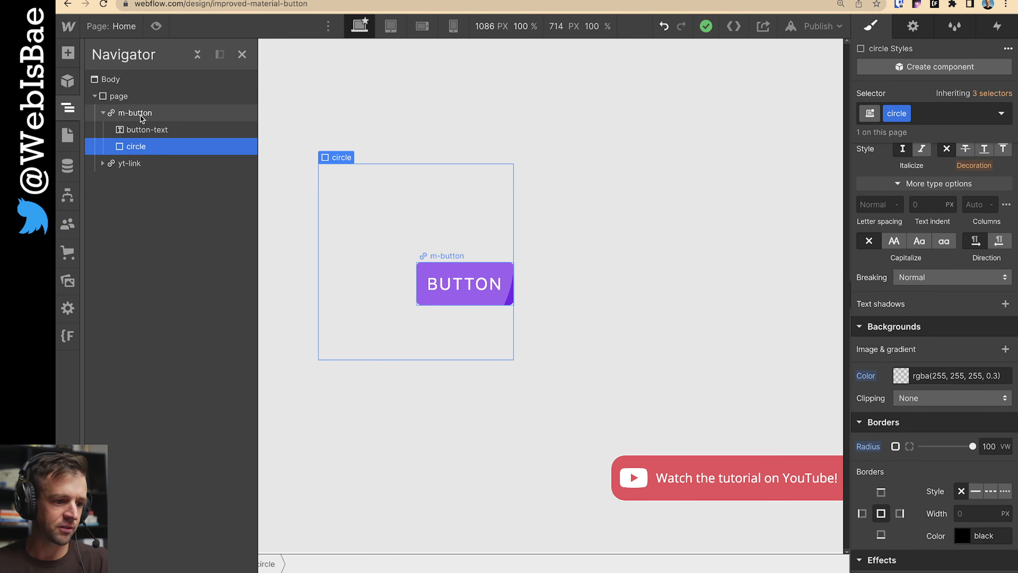
left_click(135, 112)
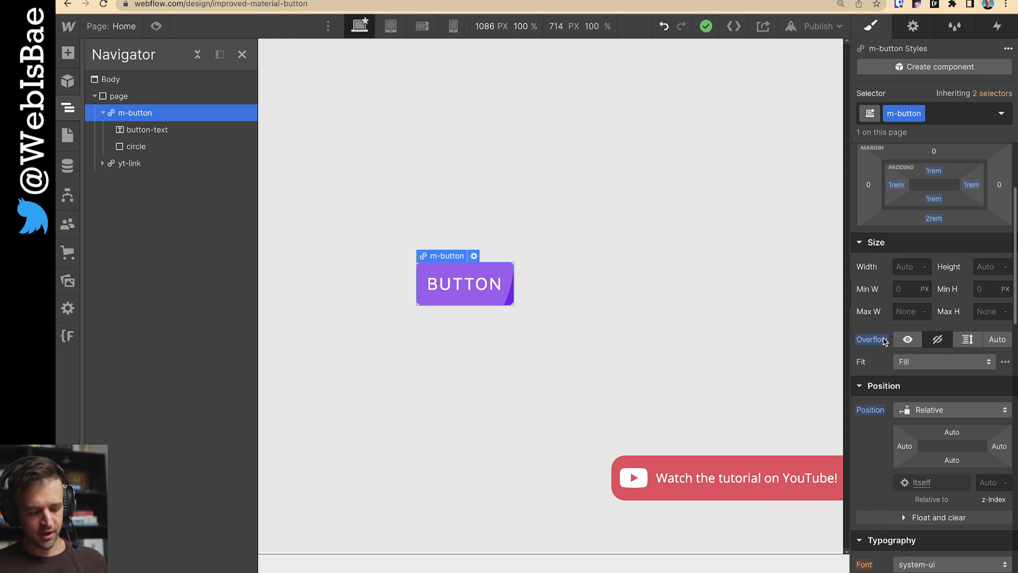
left_click(908, 339)
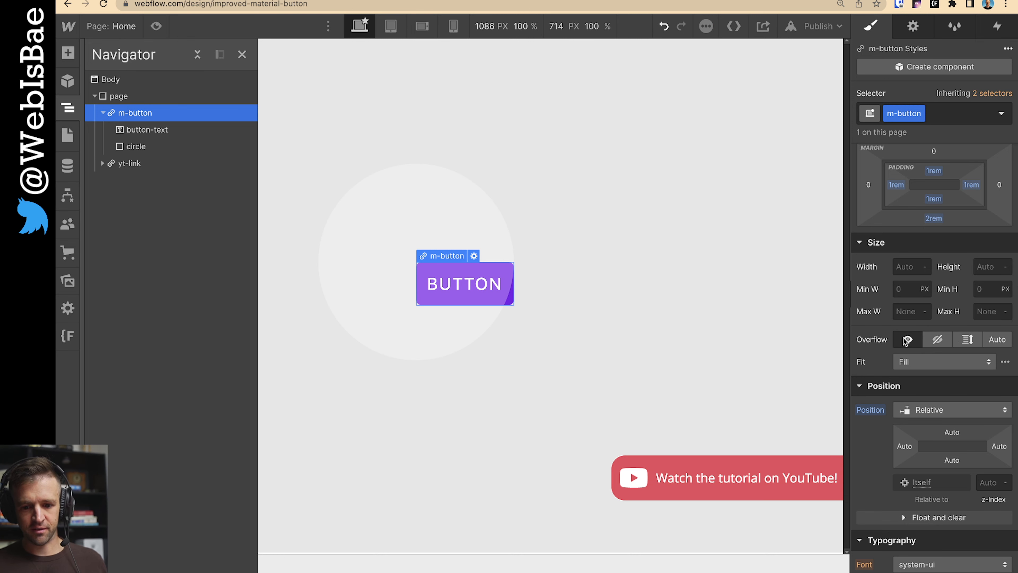
scroll("down", 3)
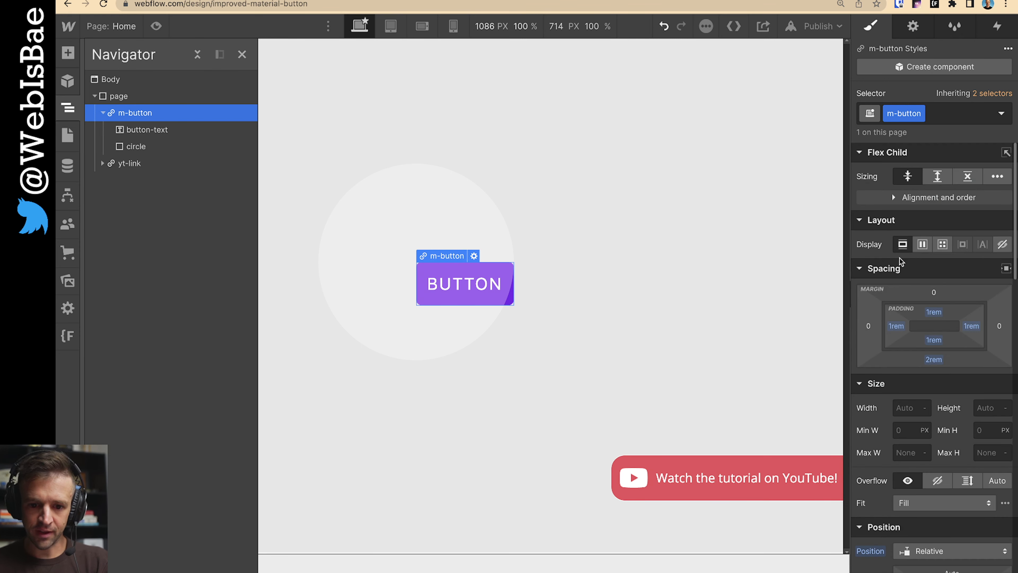
left_click(136, 146)
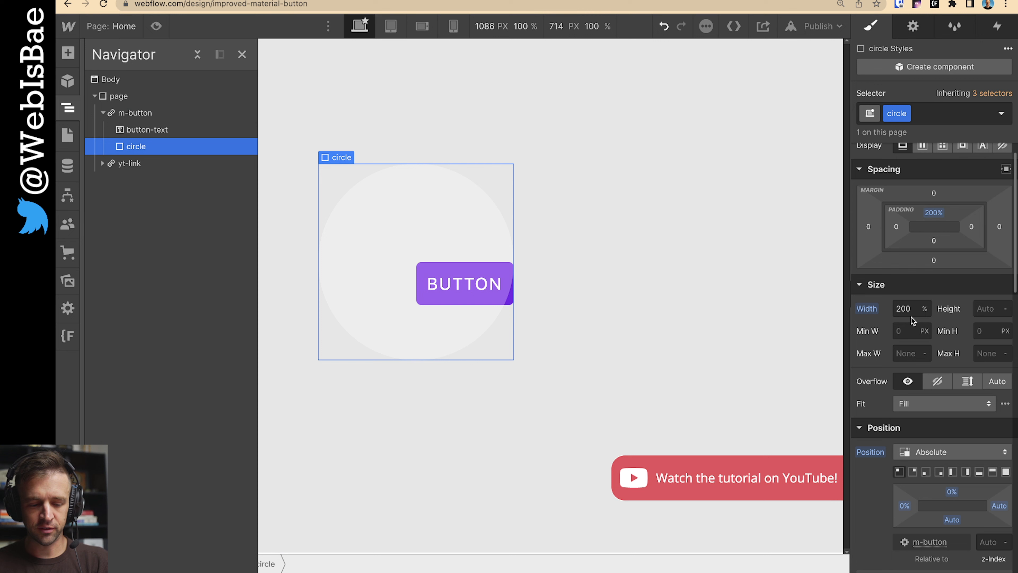
left_click(933, 213)
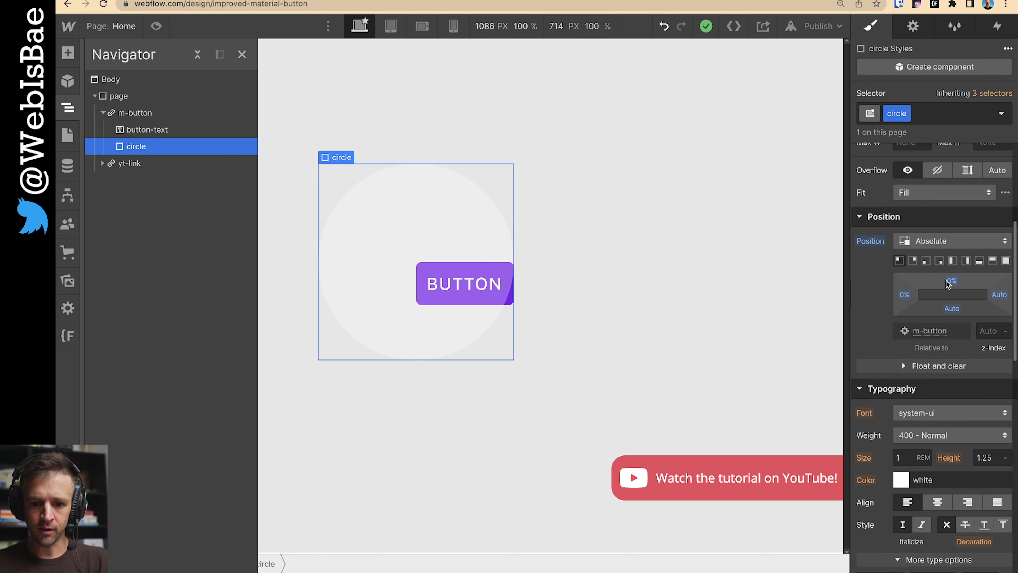
left_click(899, 261)
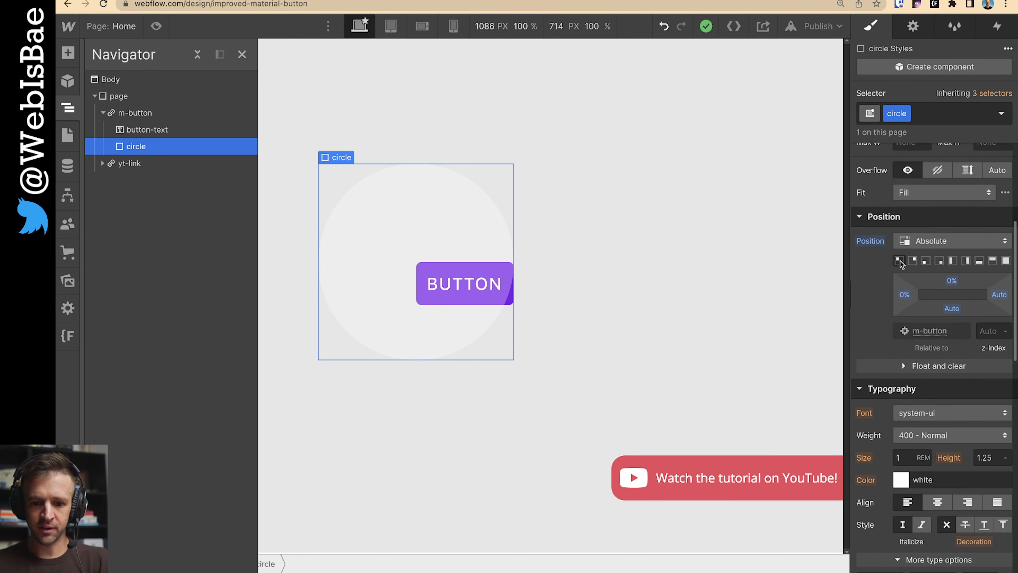
scroll("down", 3)
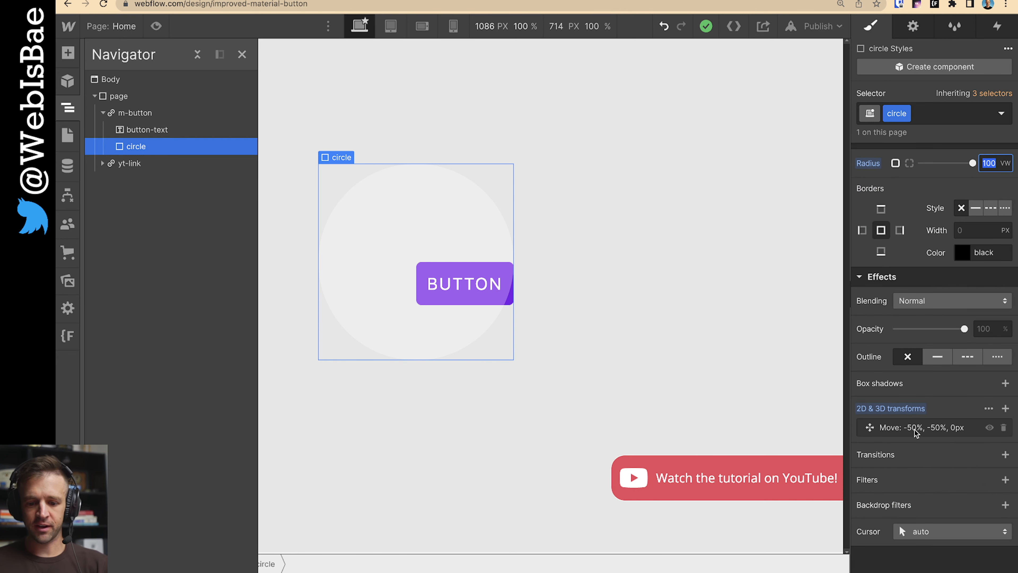
left_click(922, 427)
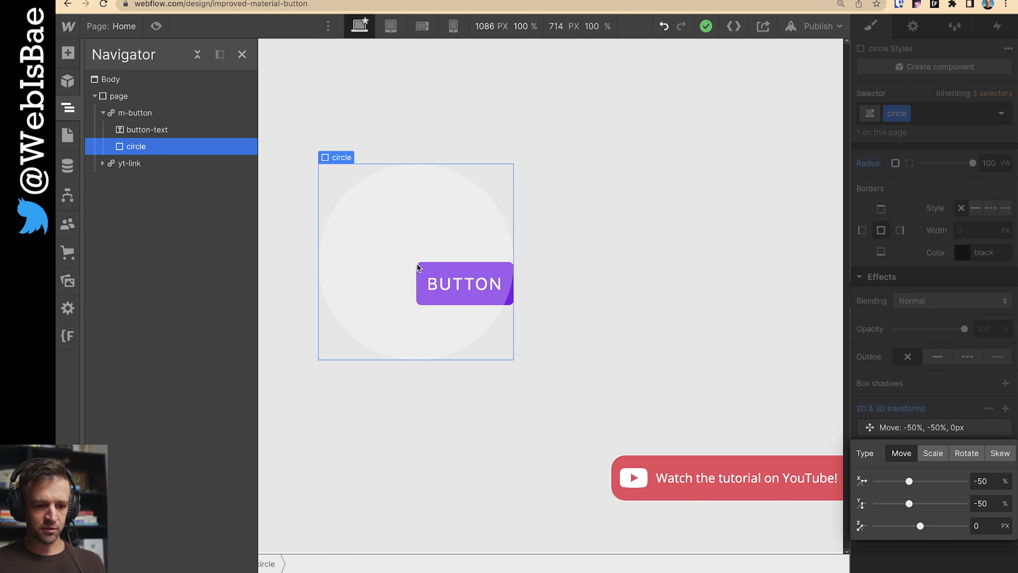
mouse_move(420, 268)
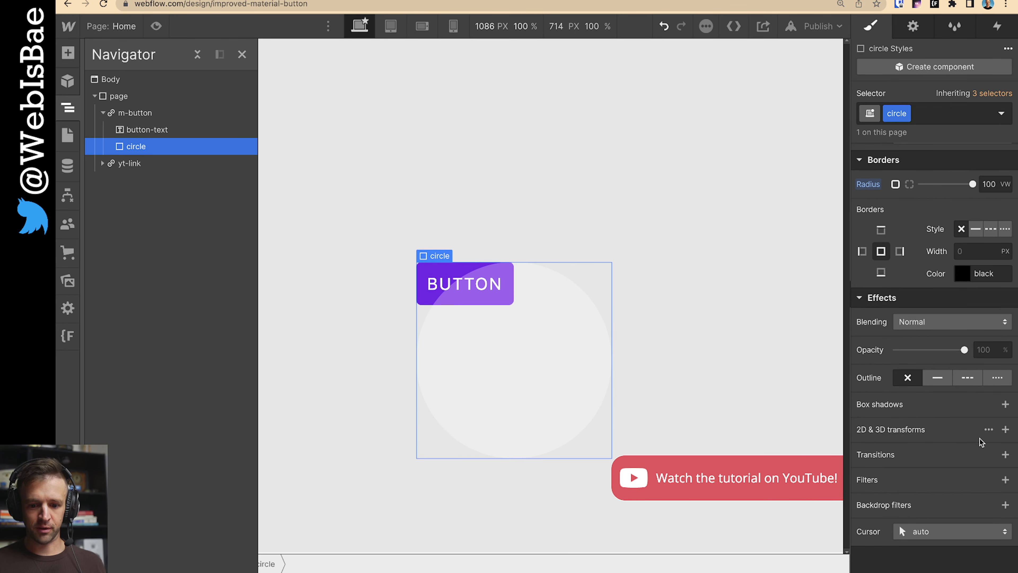
left_click(1006, 429)
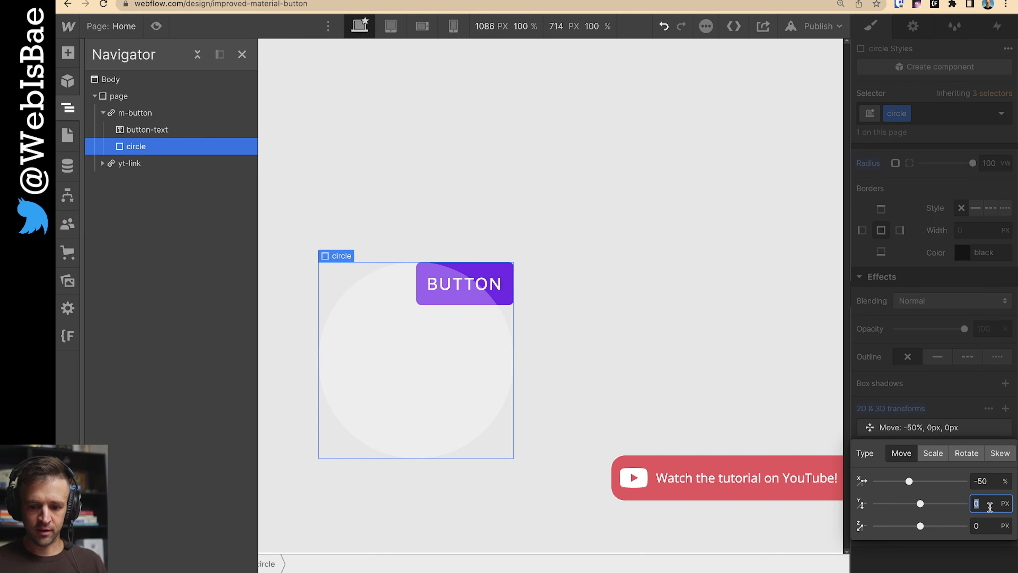
type("-50")
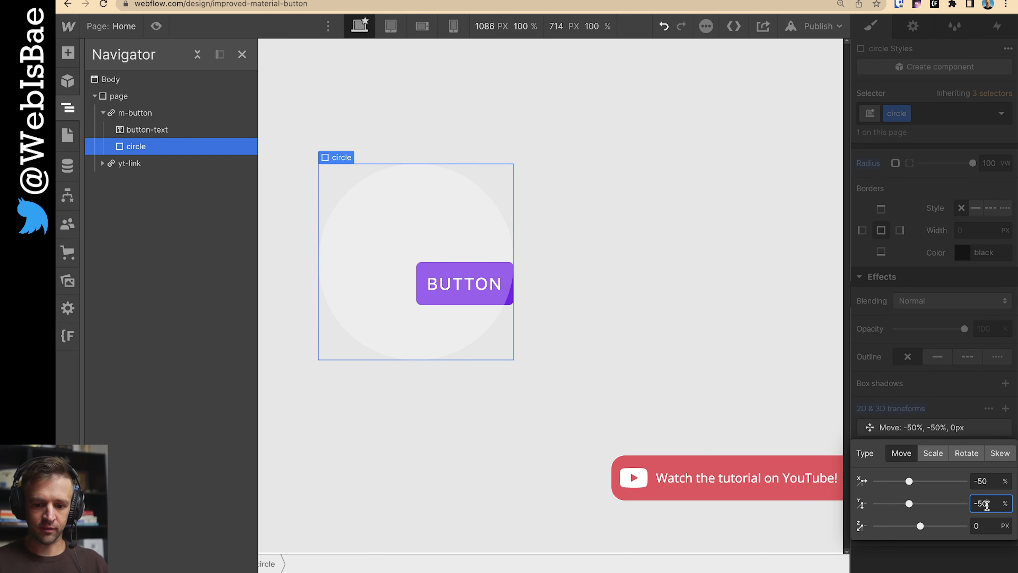
left_click(814, 26)
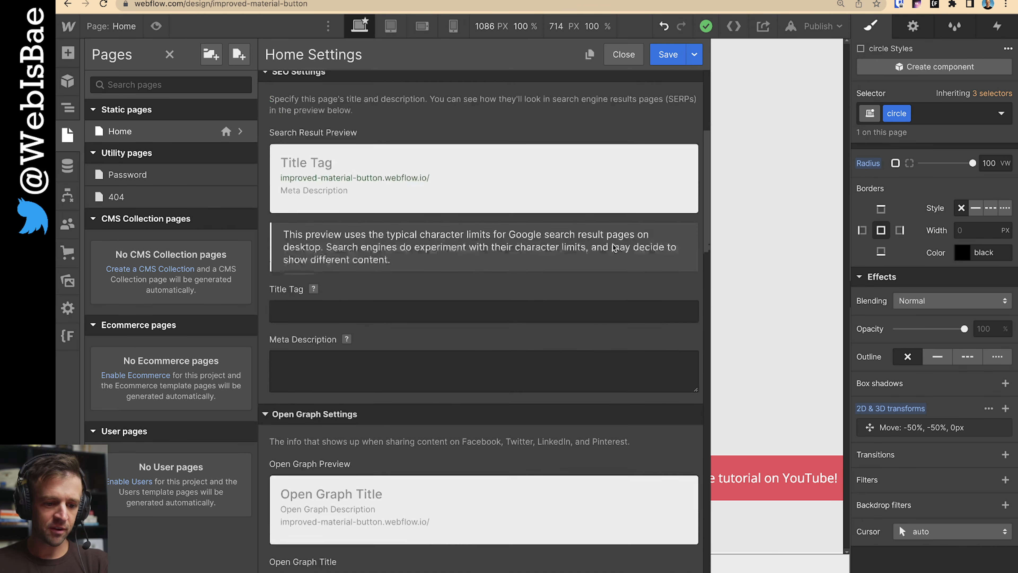
Review the Home page's head script tag loading index.js from localhost:3000
scroll("down", 3)
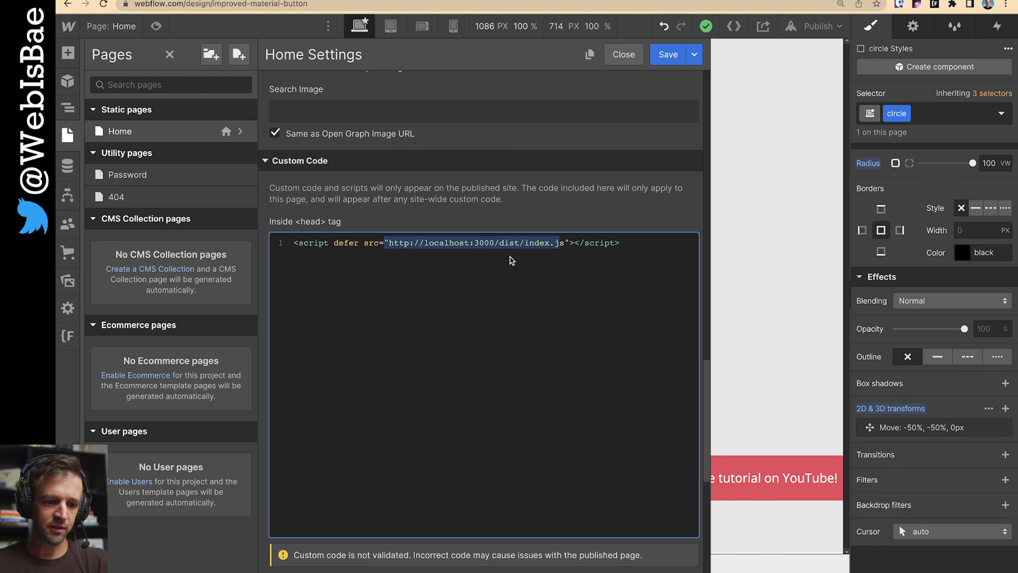
double_click(483, 243)
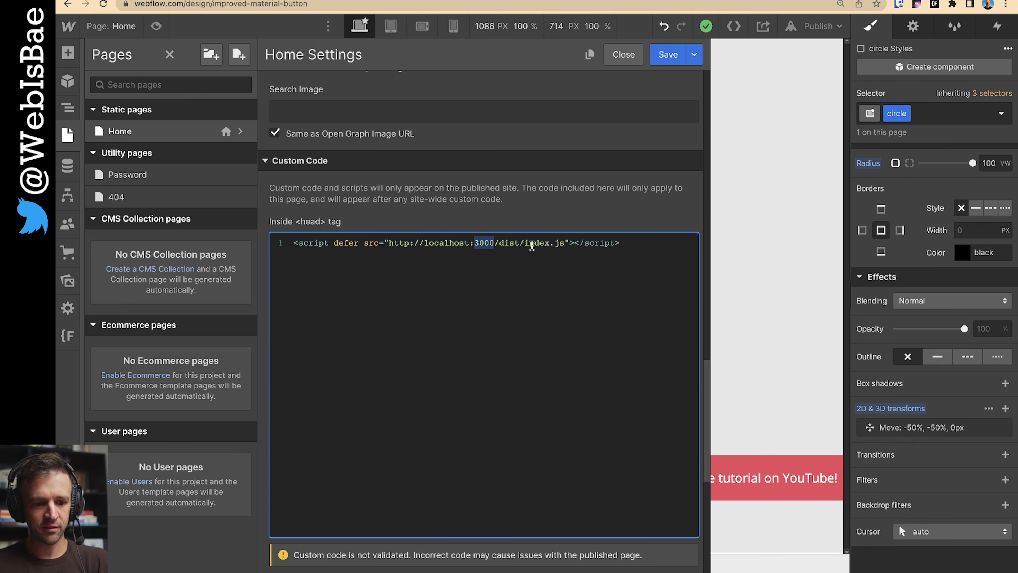
left_click(622, 54)
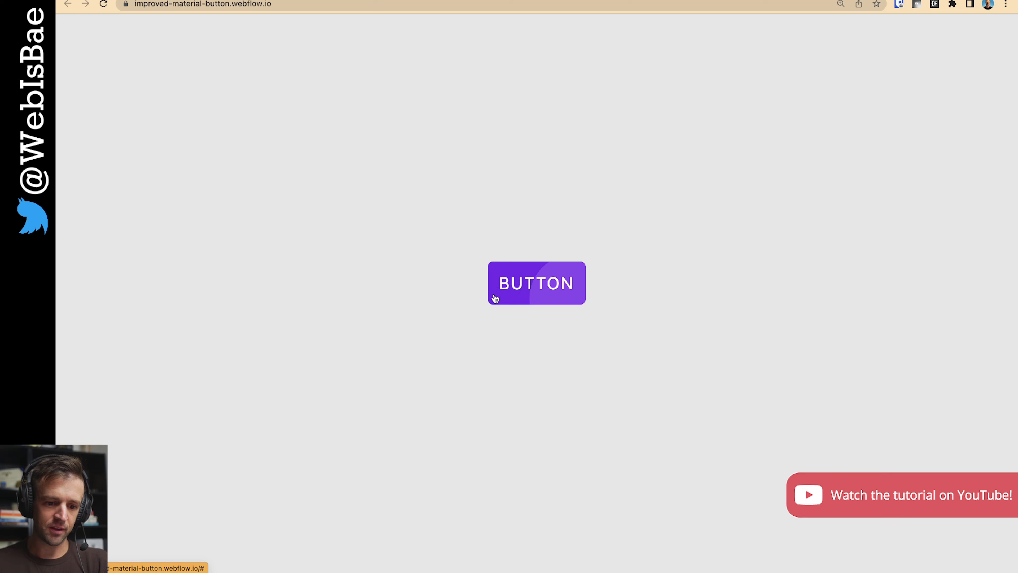
mouse_move(480, 194)
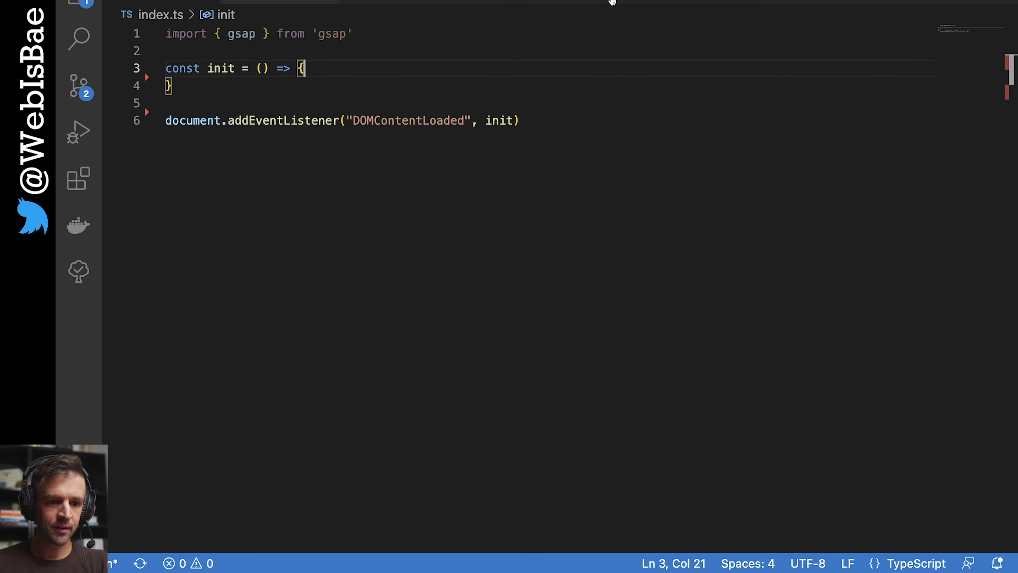
Add const mButton = document.querySelector('[wb-data=m-button]') with an early return inside the DOMContentLoaded init
left_click(318, 121)
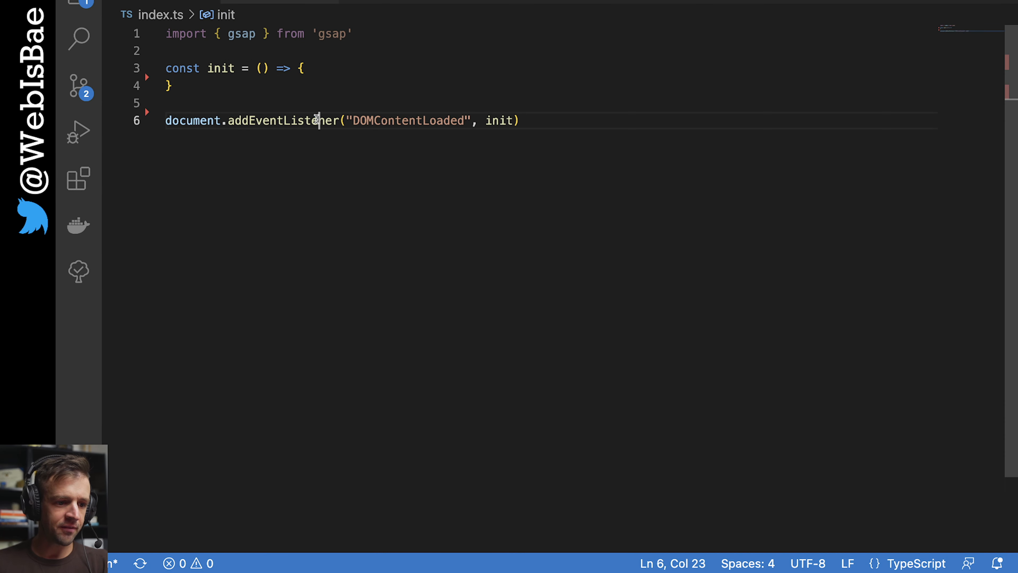
double_click(408, 120)
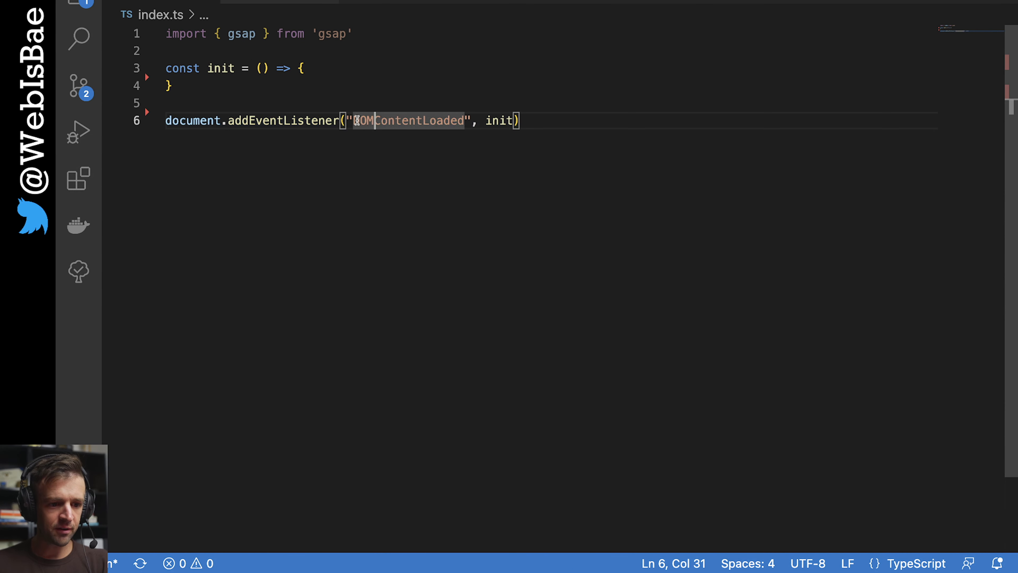
double_click(500, 120)
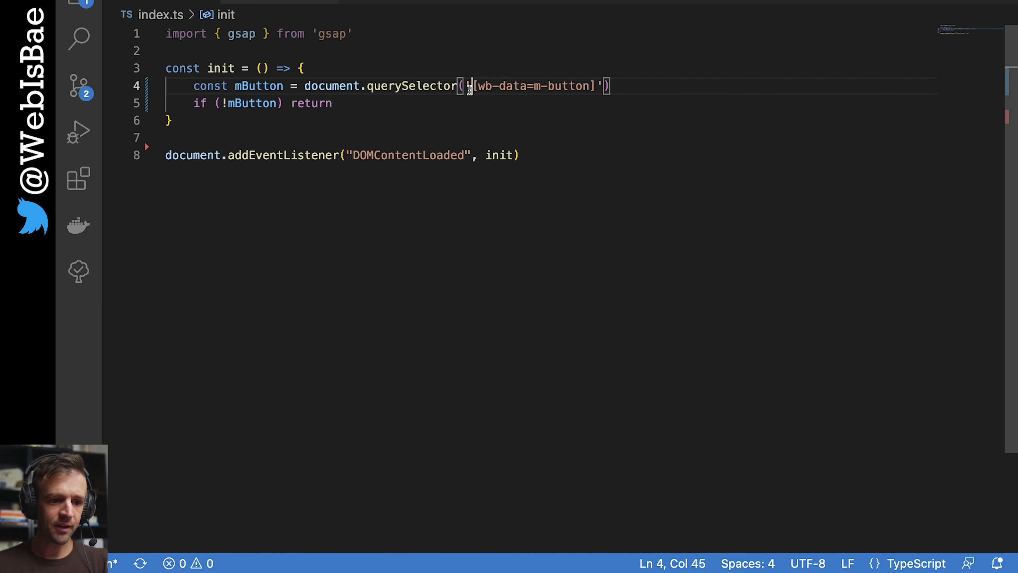
left_click_drag(474, 85, 596, 84)
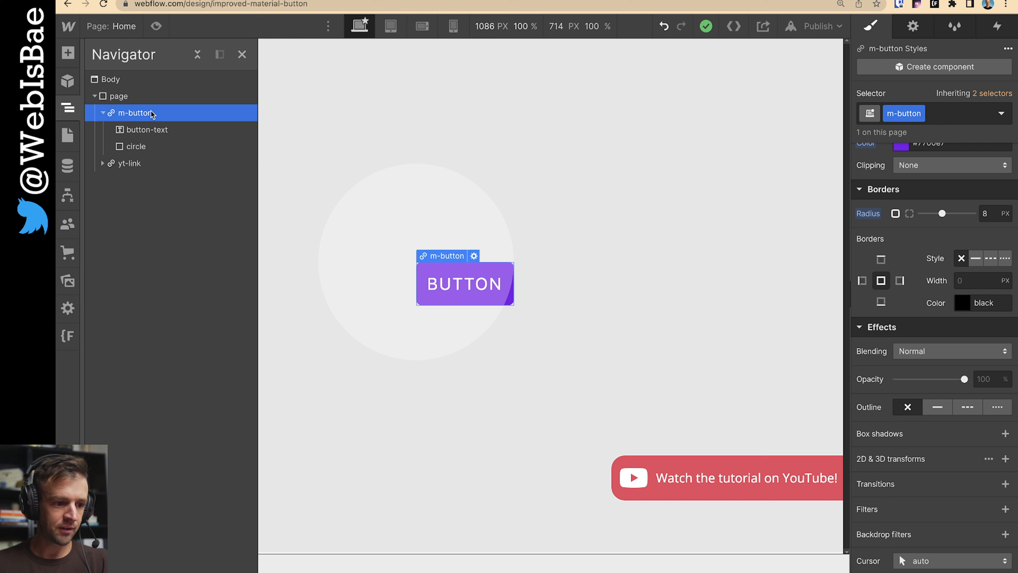
Show the m-button's Element Settings with its wb-data custom attribute set to m-button
left_click(912, 26)
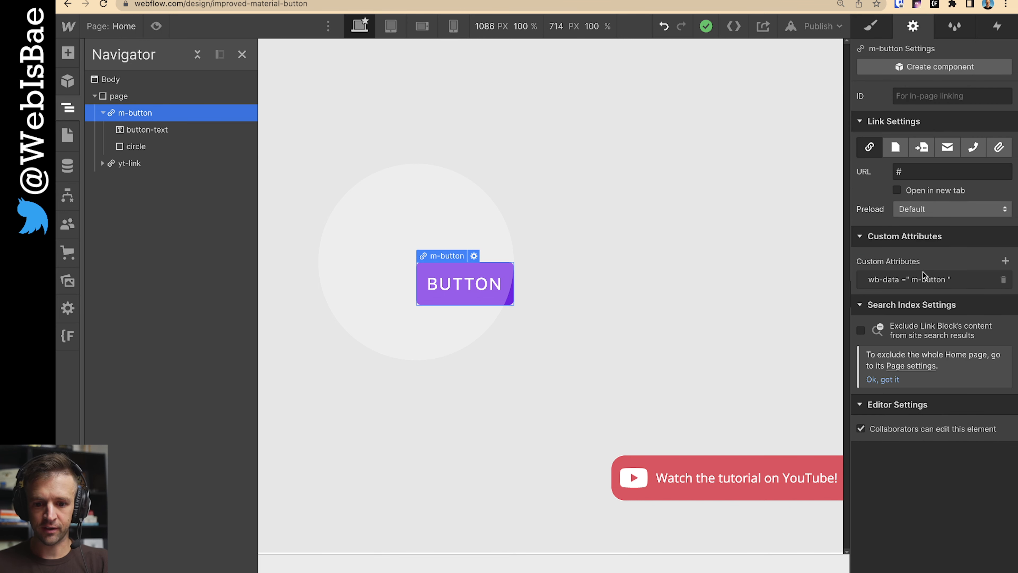
mouse_move(821, 245)
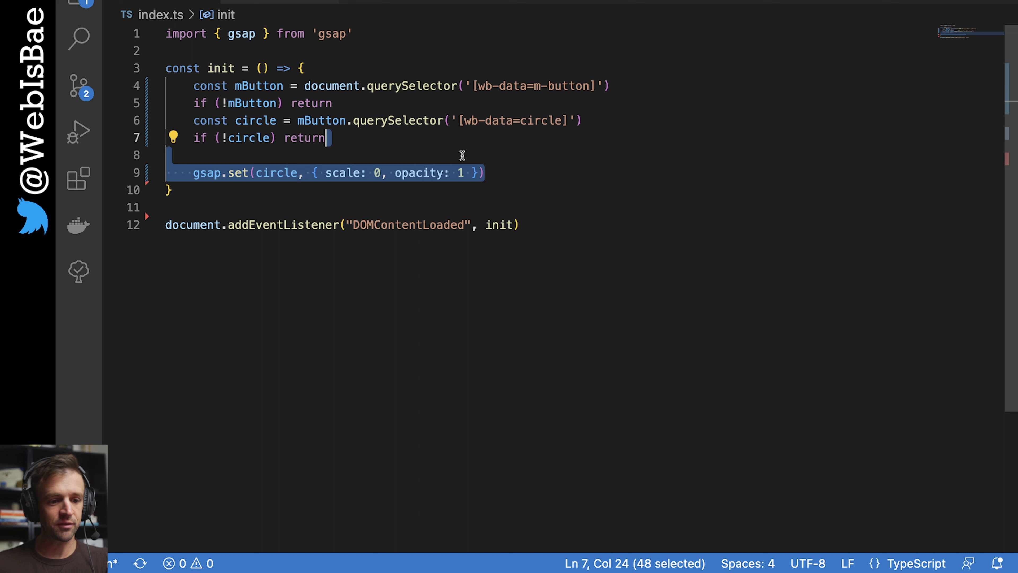
Add mButton.addEventListener("click") with a handler body and a comment about calculating the click distance
type("mButton.addEventListener(\"click\")")
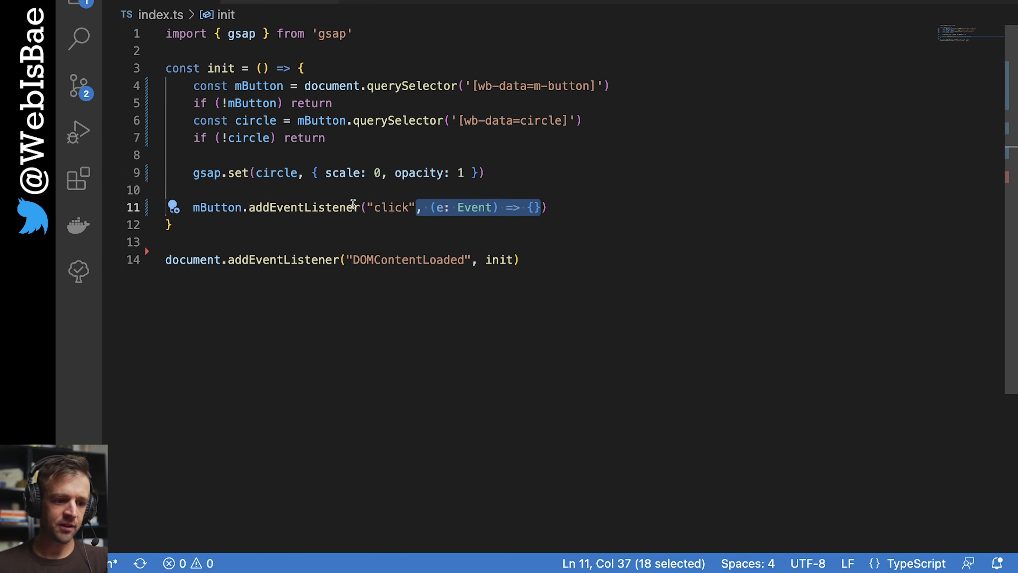
mouse_move(441, 207)
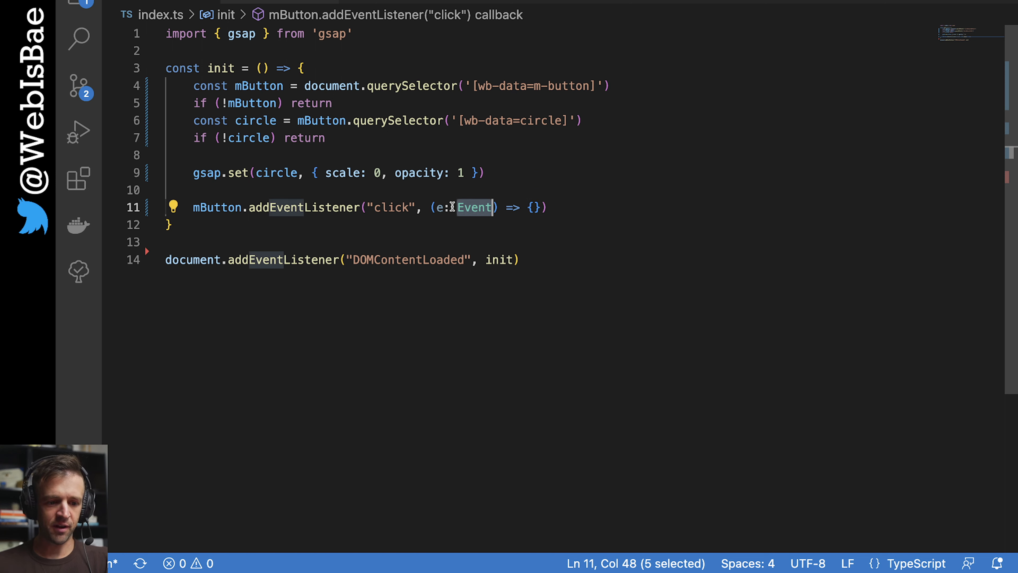
mouse_move(440, 207)
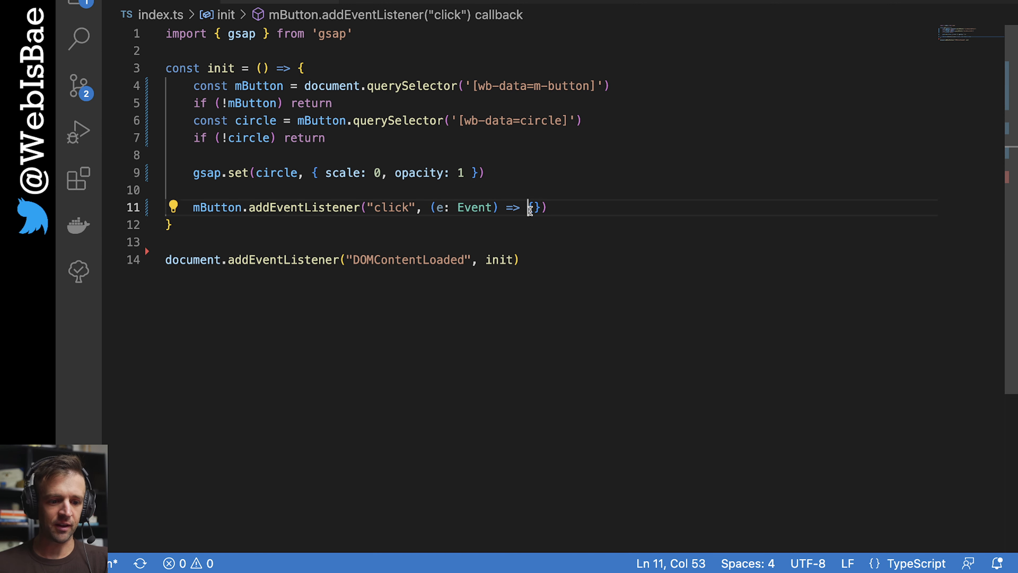
type("{")
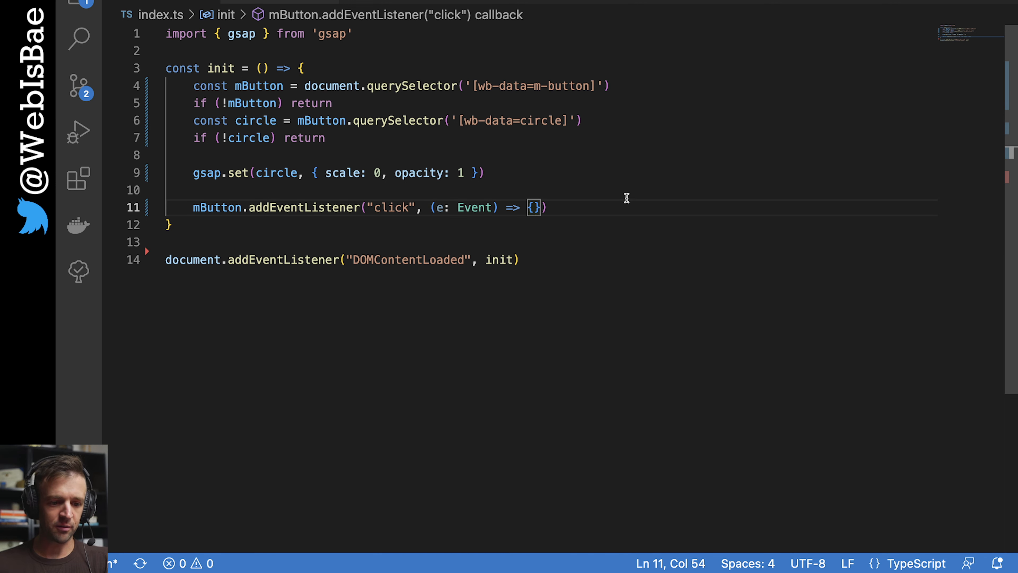
type("// Calculate distance between user click and top left corner of button")
type("let xDist = (e as PointerEvent).clientX - mButton.getBoundingClientRect().x")
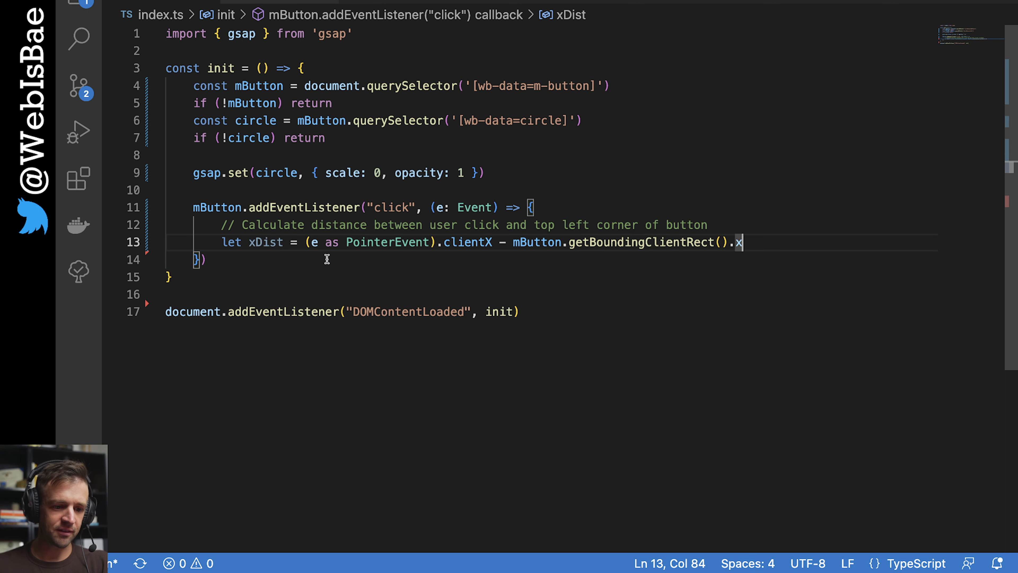
Compute yDist from clientY minus getBoundingClientRect().y and gsap.set the circle's left/top to xDist/yDist
double_click(466, 242)
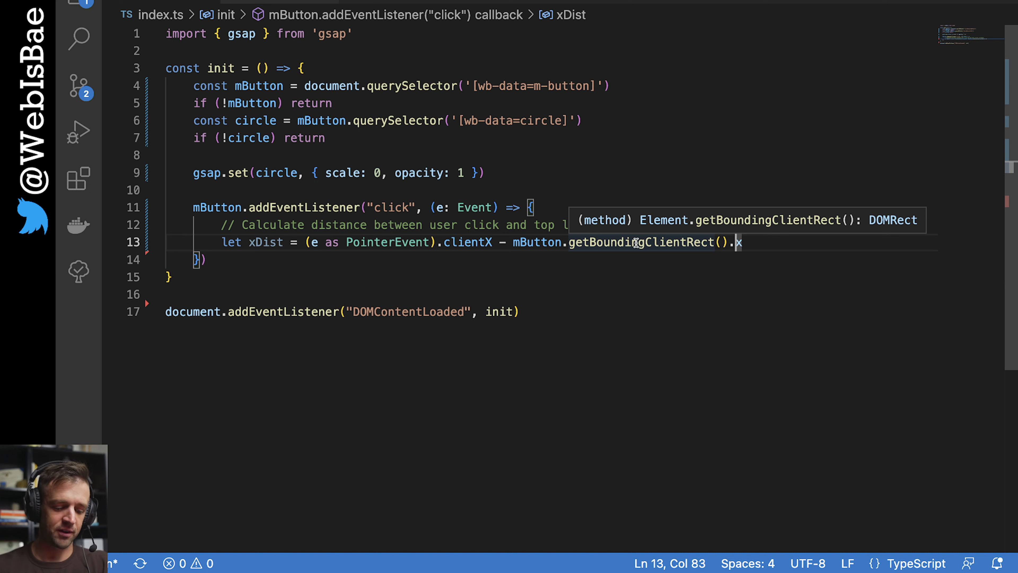
type("let yDist = (e as PointerEvent).clientY - mButton.getBoundingClientRect().y")
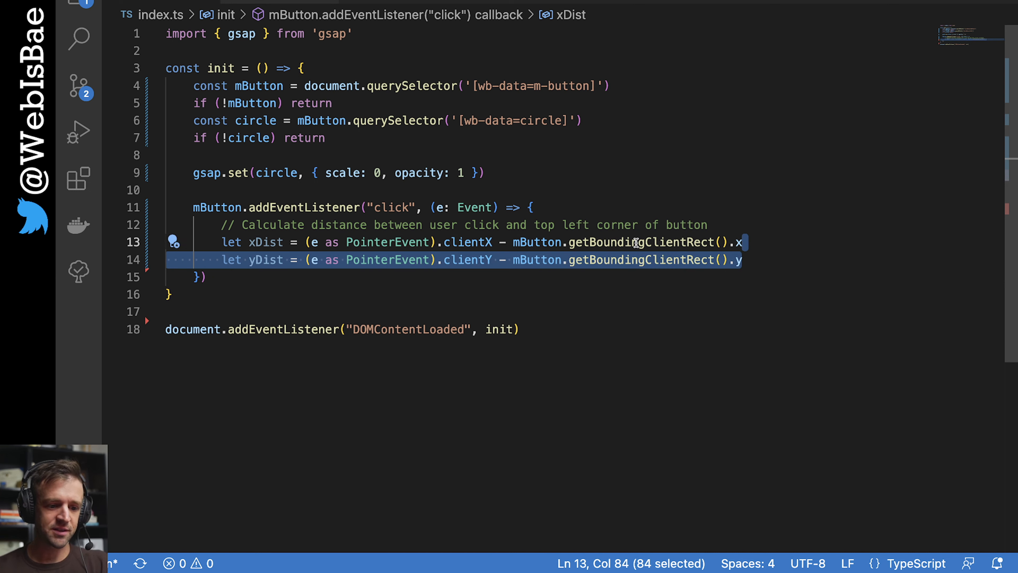
mouse_move(469, 260)
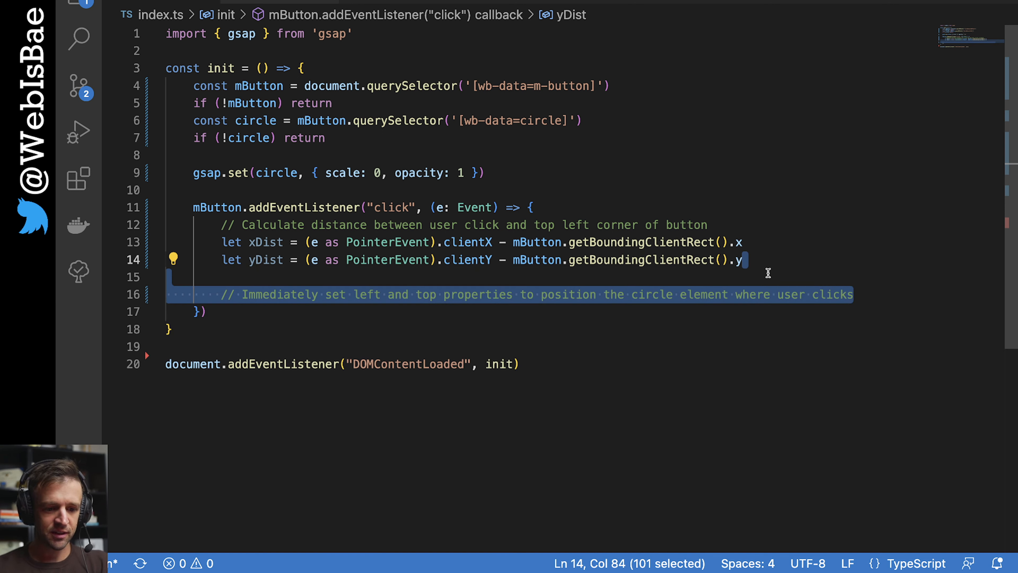
type("gsap.set(circle, { left: xDist, top: yDist })")
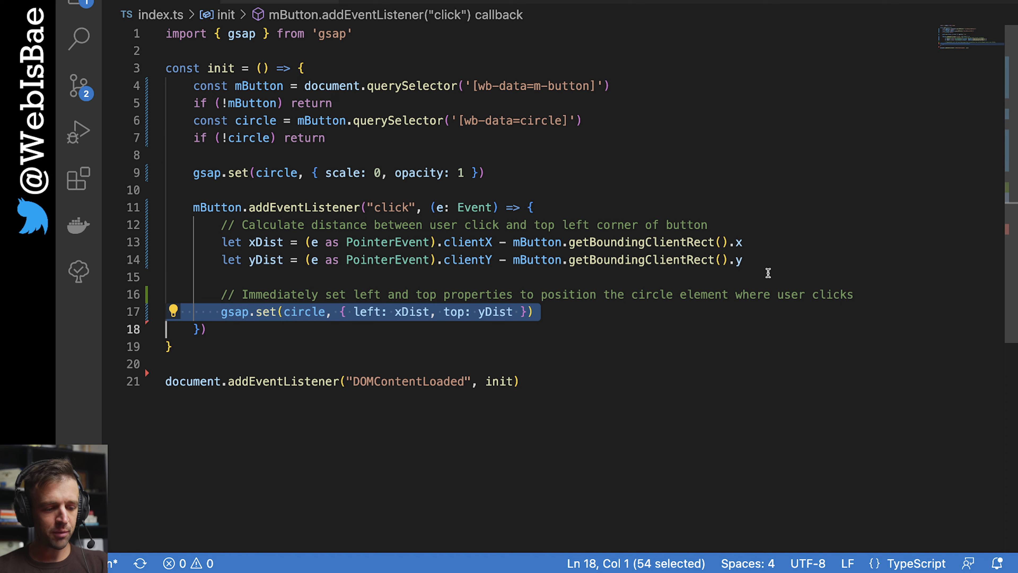
mouse_move(304, 301)
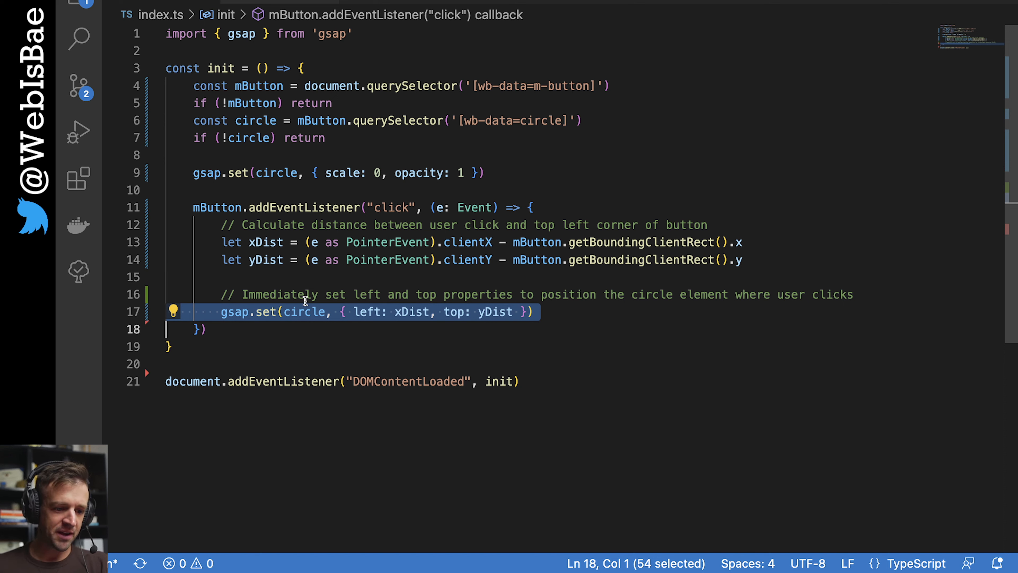
Review the circle positioning call's circle variable, left property and full argument list
double_click(303, 311)
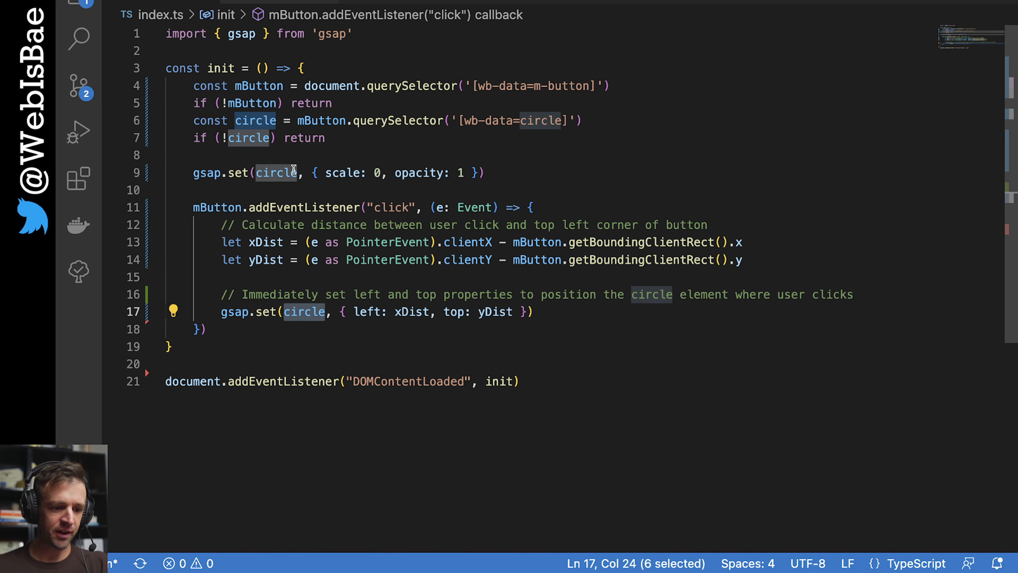
double_click(367, 312)
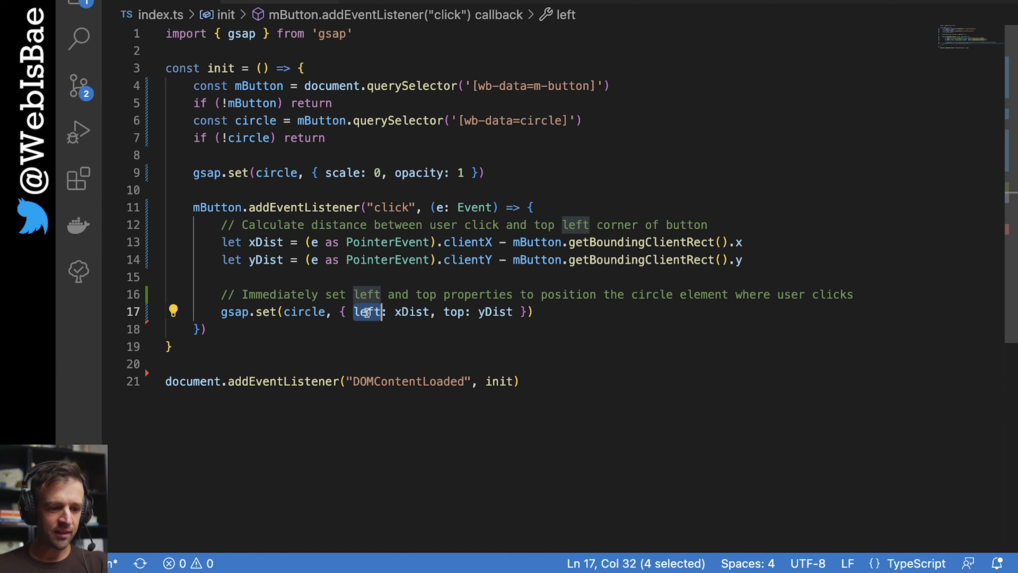
left_click_drag(354, 312, 528, 311)
type("// Animate the circle")
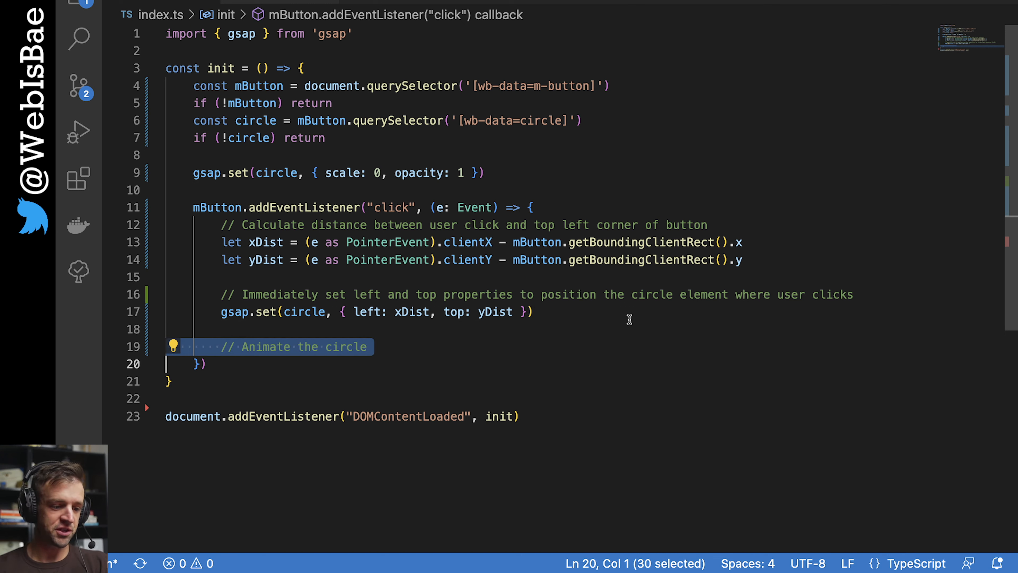
Add gsap.fromTo animating circle from scale 0 opacity 1 to scale 1 opacity 0 over 0.5s with ease-out
type("gsap.fromTo(circle, { scale: 0, opacity: 1 }, { scale: 1, opacity: 0, duration: .5, ease: \"ease.out\" })")
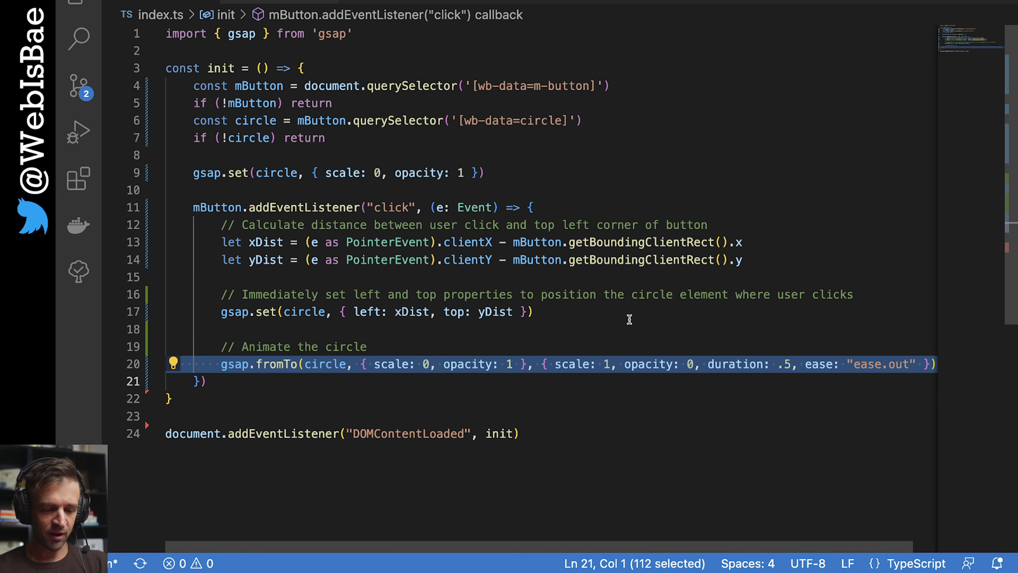
left_click(246, 364)
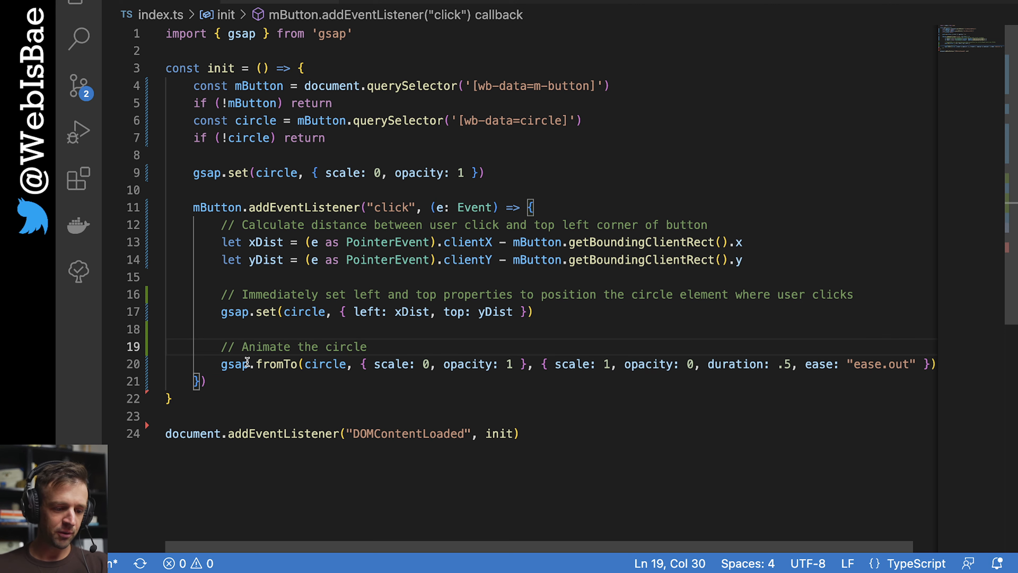
double_click(324, 363)
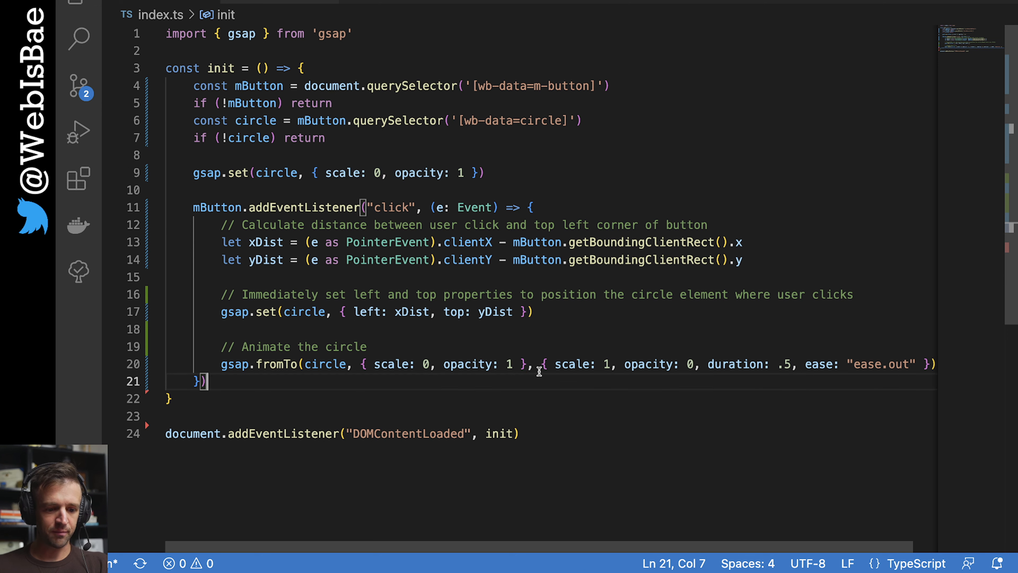
left_click(544, 364)
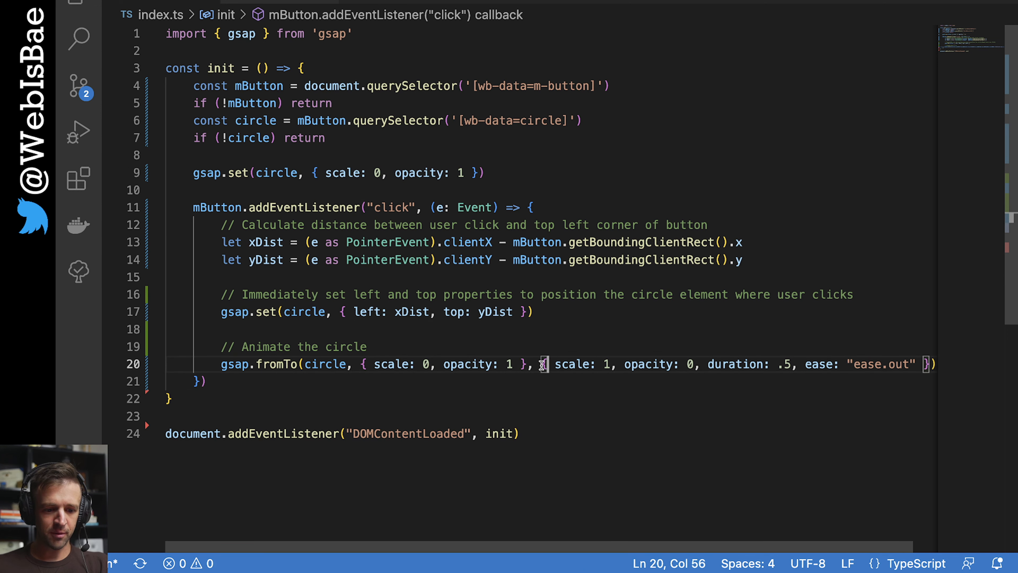
left_click_drag(544, 364, 929, 364)
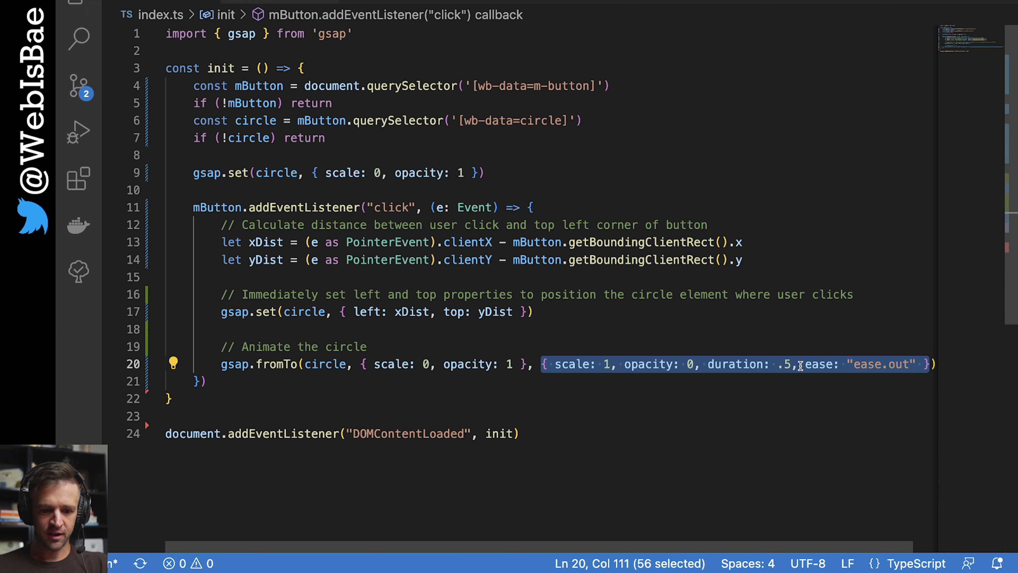
mouse_move(577, 364)
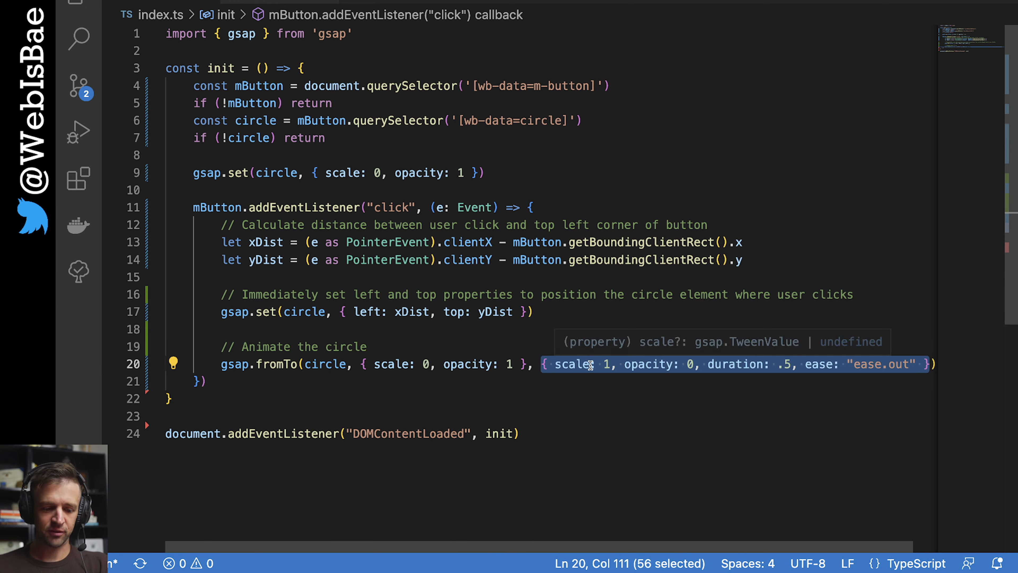
left_click(734, 364)
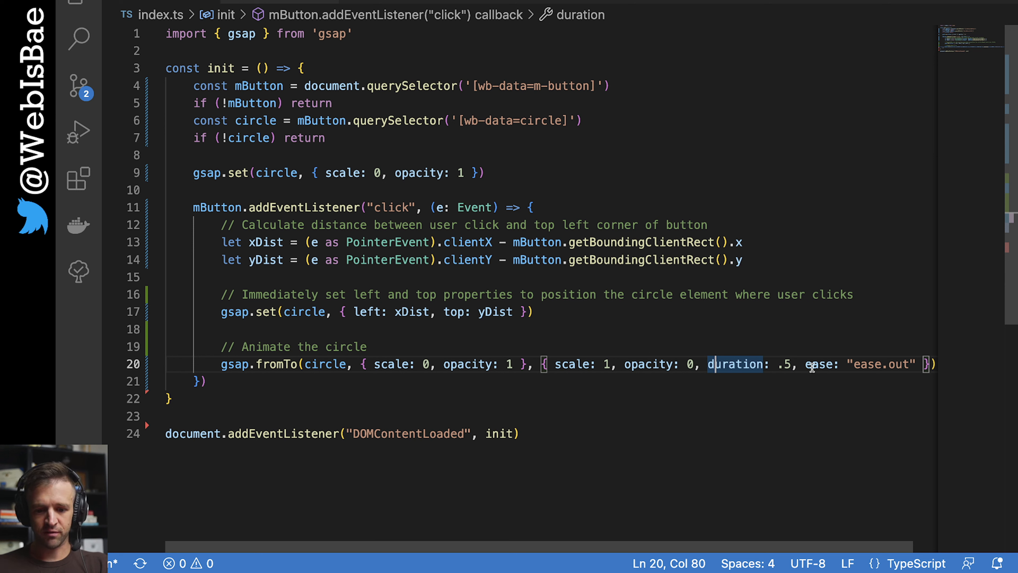
mouse_move(860, 379)
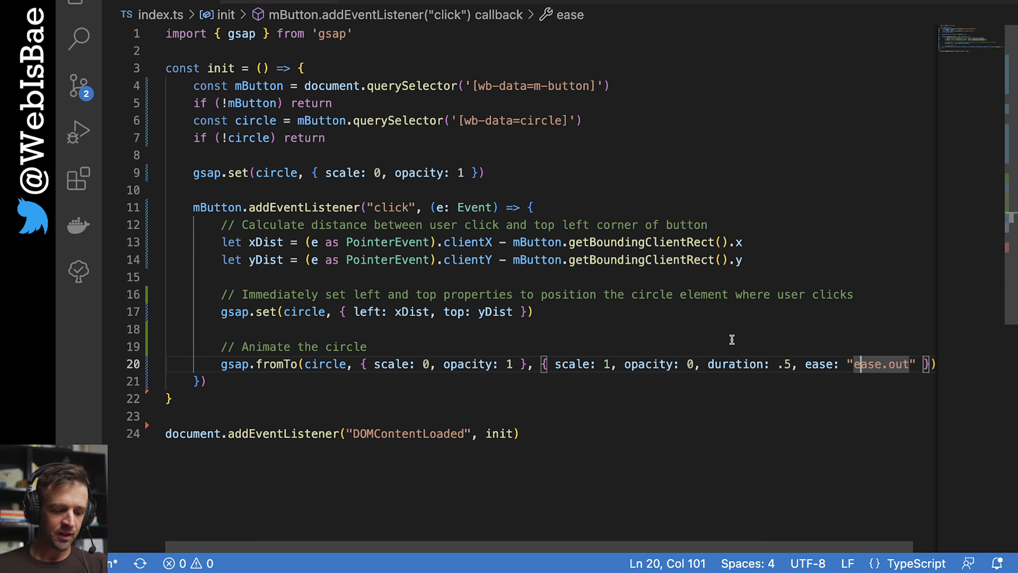
mouse_move(749, 462)
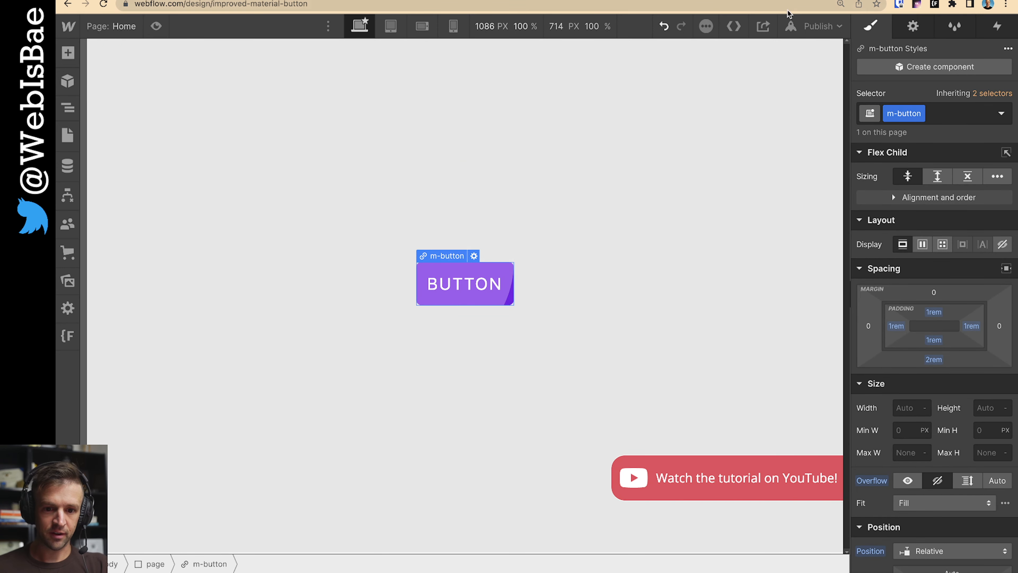
Open the published improved-material-button.webflow.io site to try the ripple
left_click(818, 26)
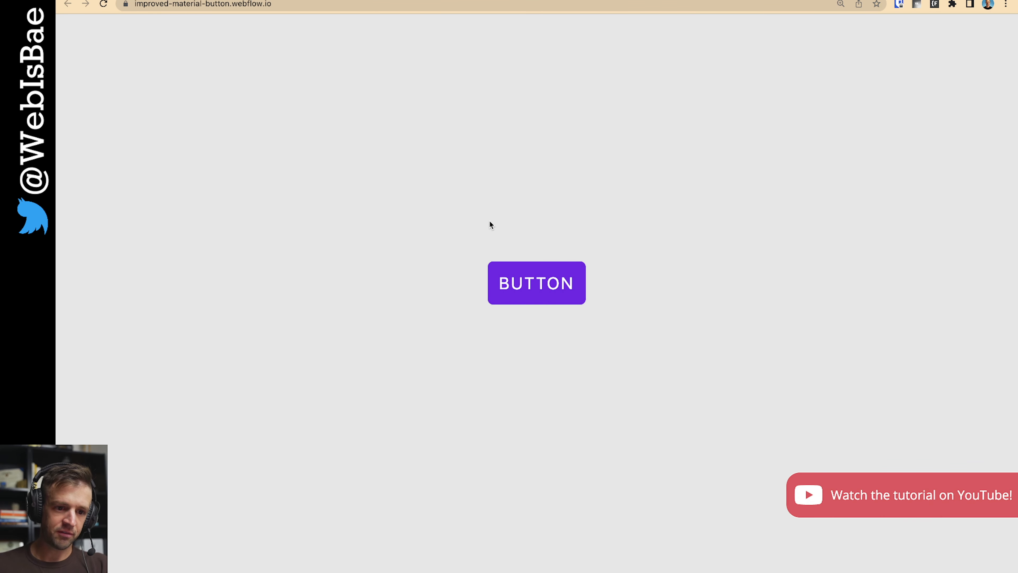
mouse_move(517, 299)
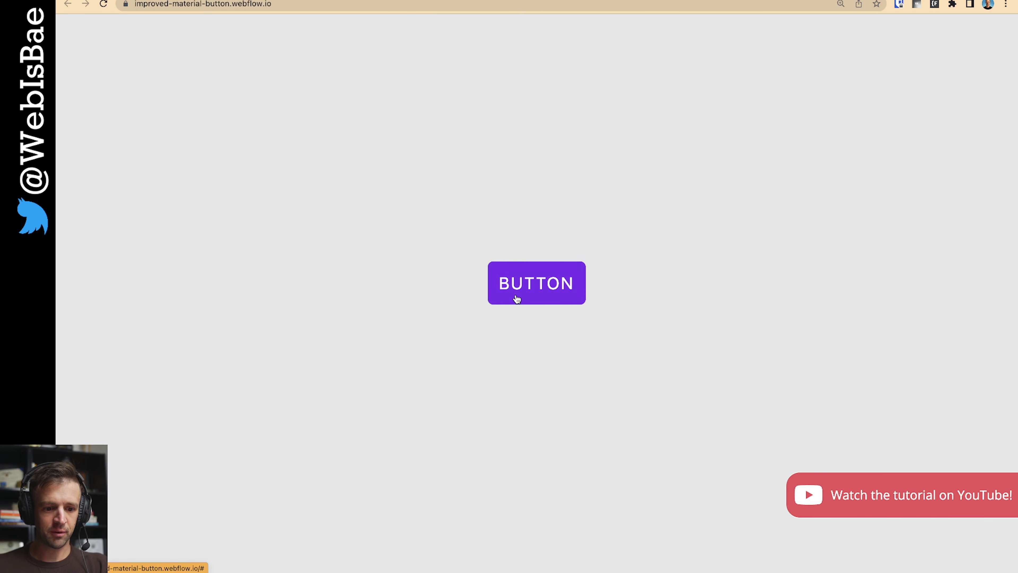
mouse_move(554, 121)
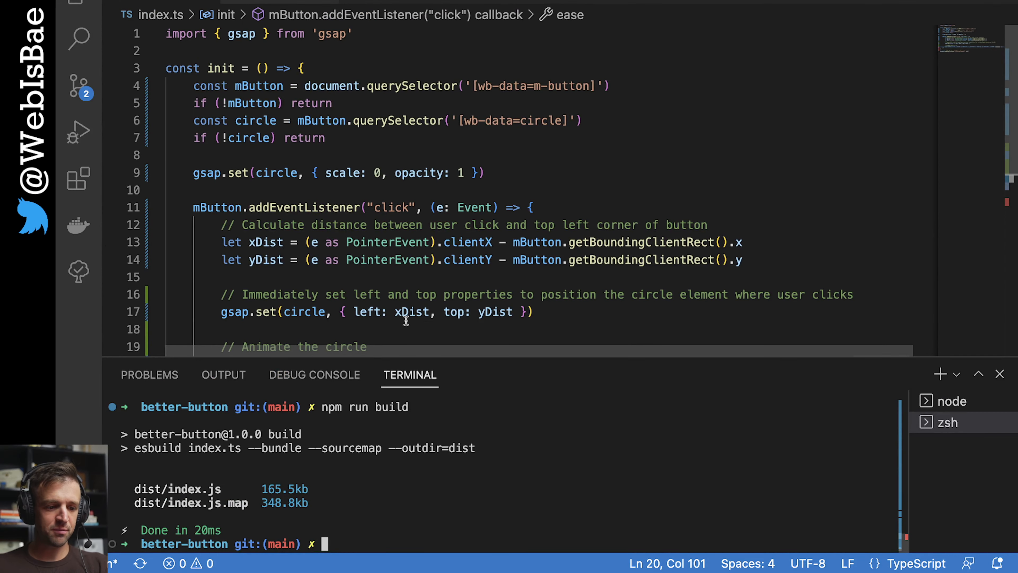
Add console.log(gsap.globalTimeline.getChildren()) after the fromTo animation in the click handler
scroll("down", 3)
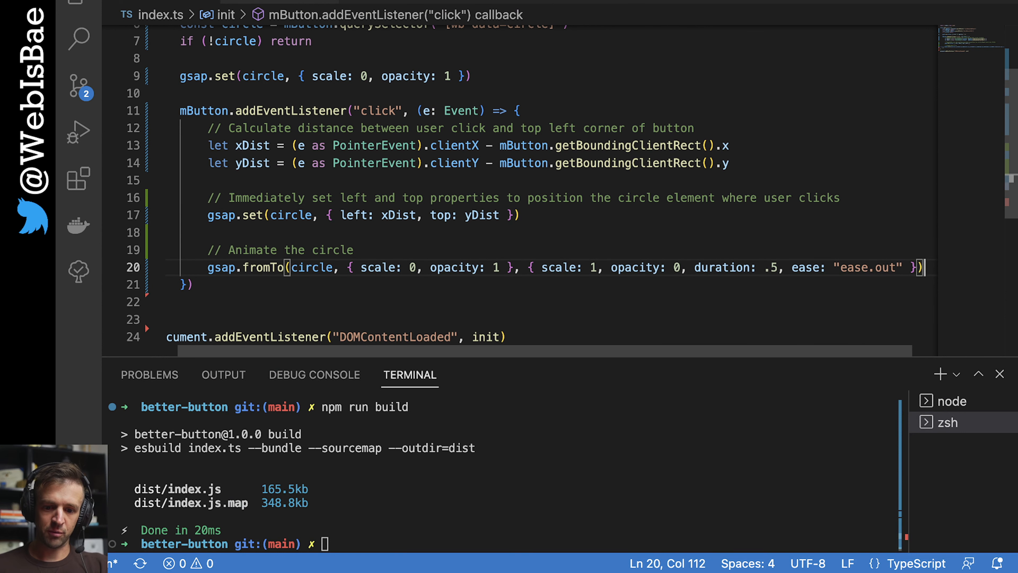
type("gsap.")
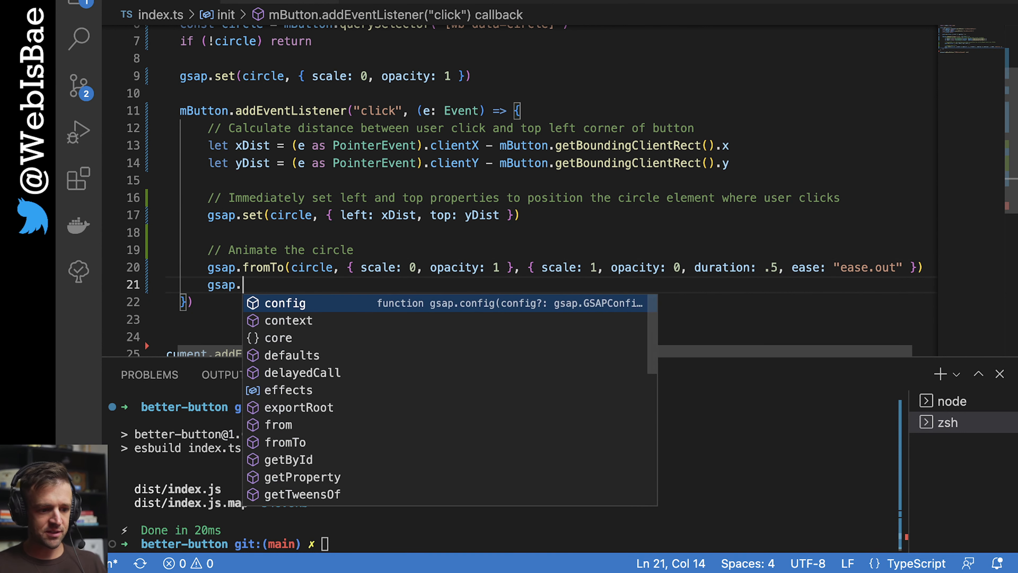
type("globalTimeline")
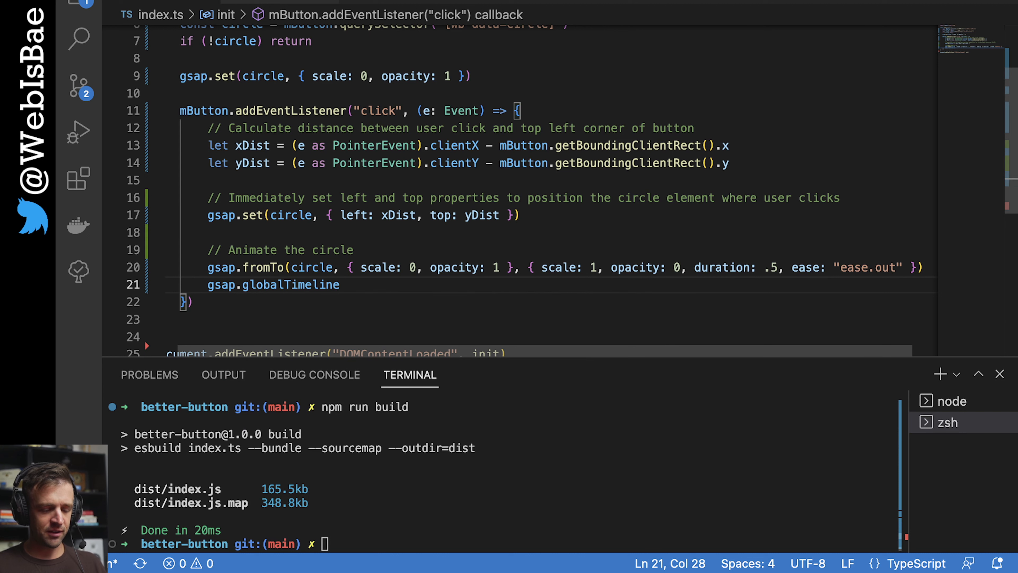
type(".getChildren")
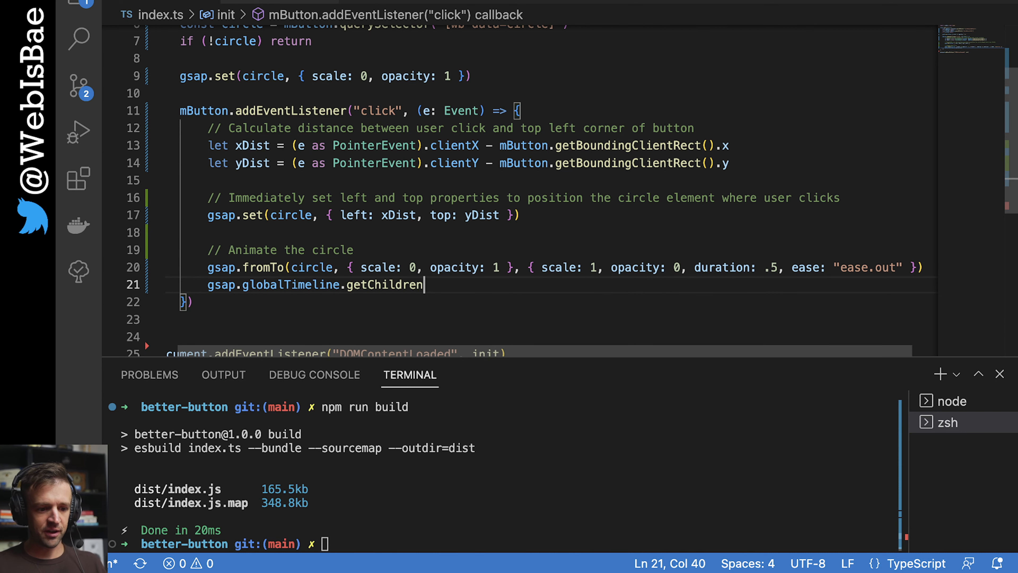
type("())")
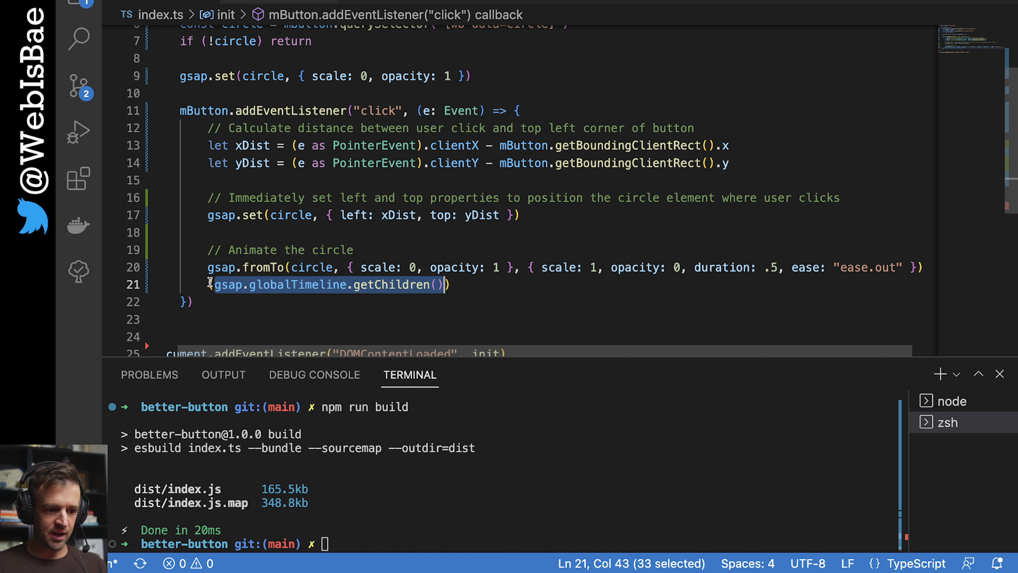
type("console.")
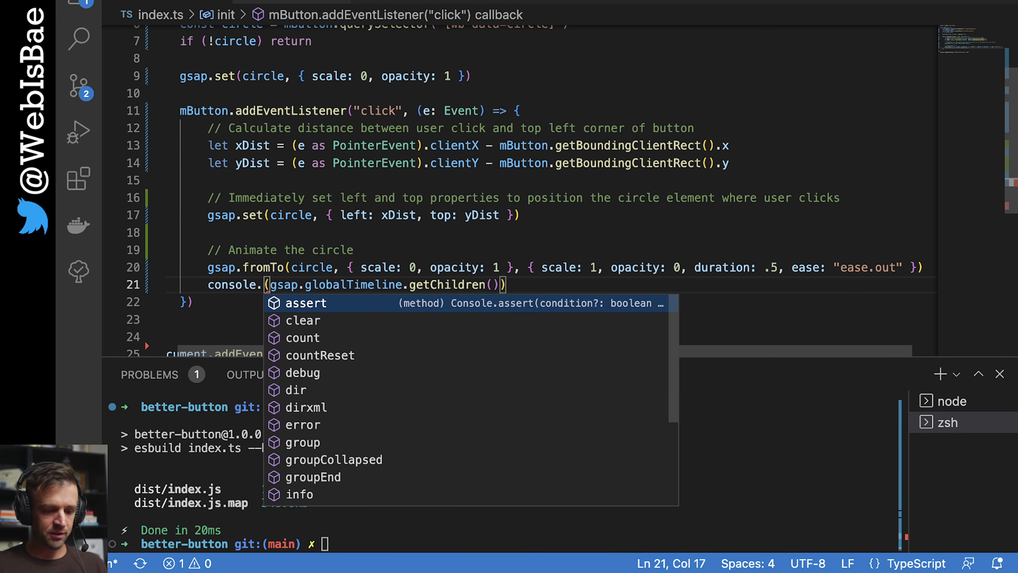
type("log")
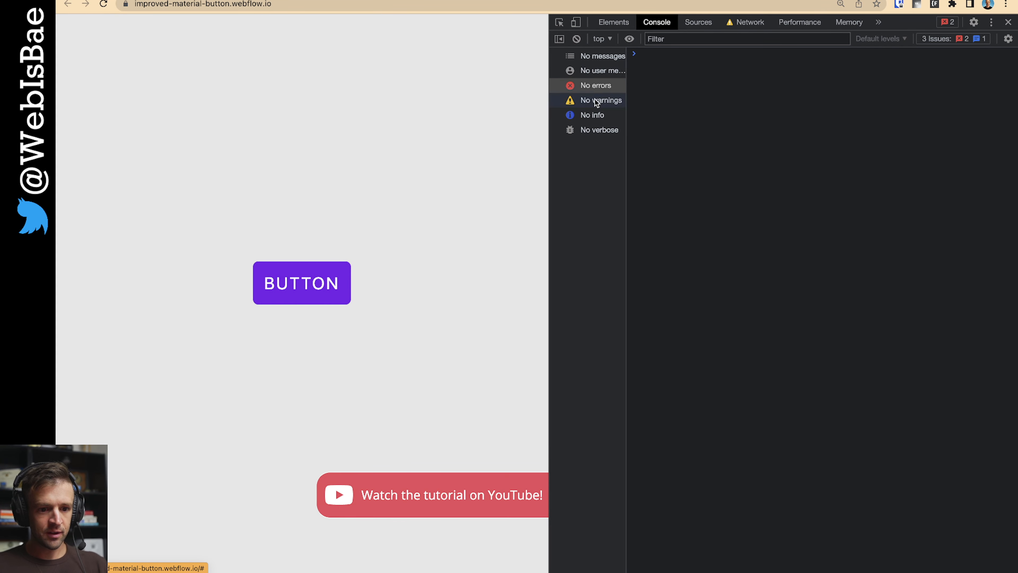
Click BUTTON four times in quick succession and watch the console log stacking Tween arrays
left_click(301, 283)
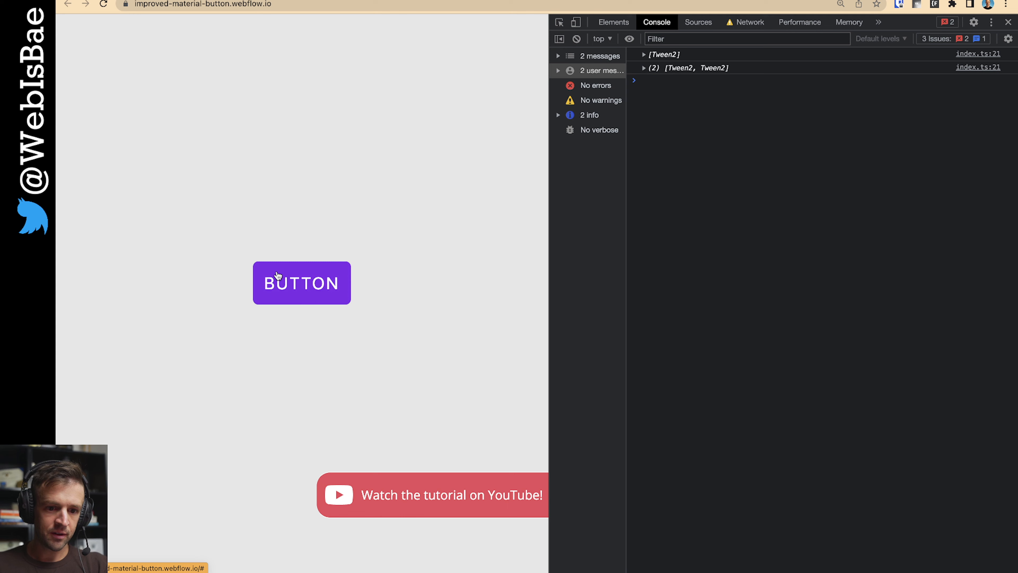
left_click(302, 283)
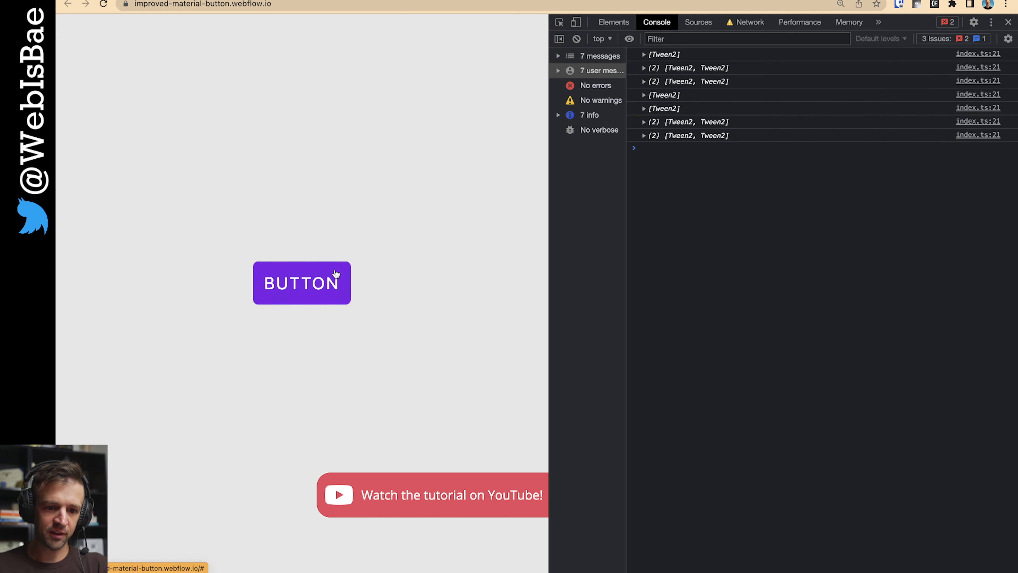
left_click(302, 282)
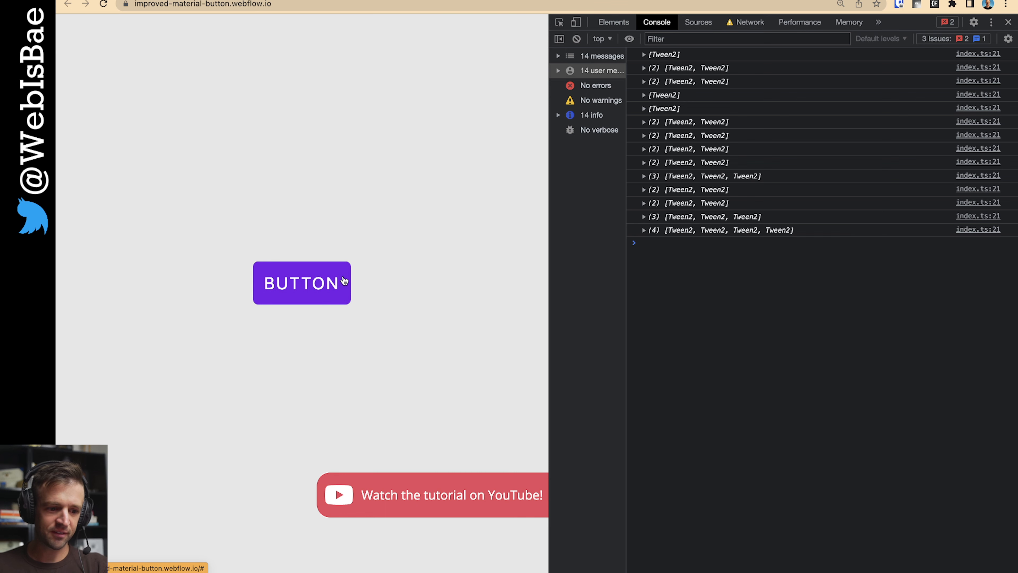
left_click(301, 282)
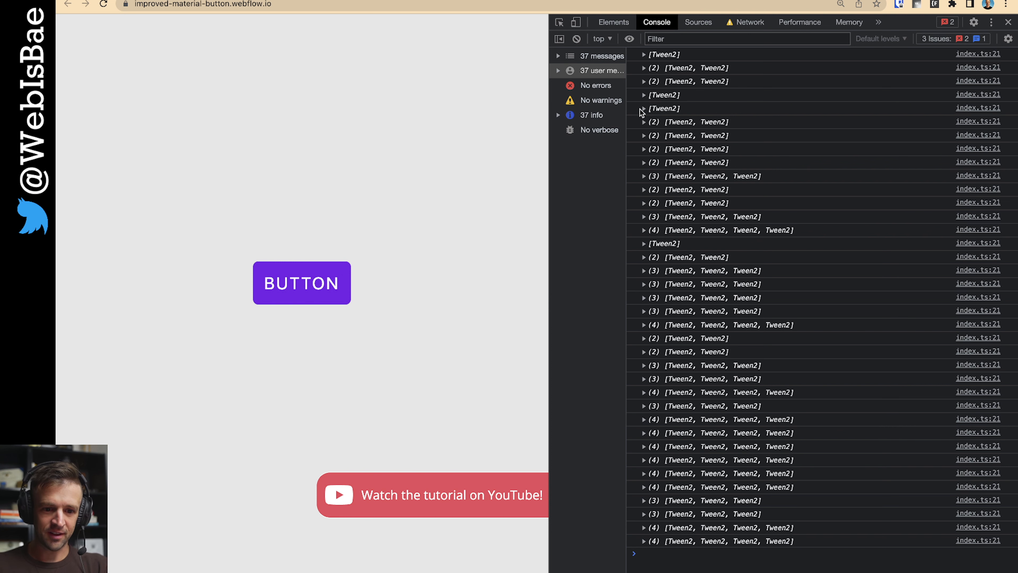
left_click(643, 108)
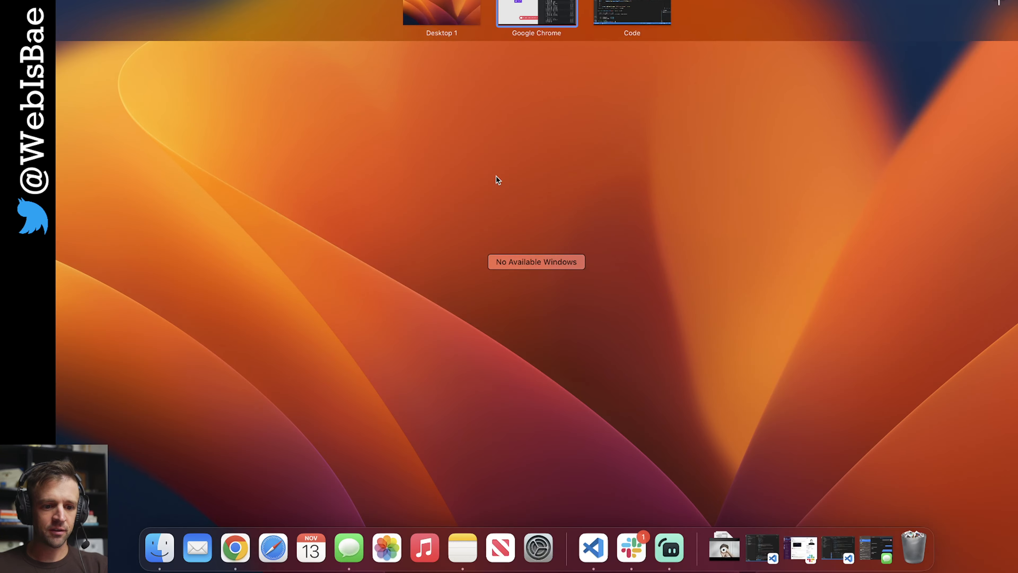
In VS Code, select all m-buttons as mButtons and add an mButtons.forEach((mButton) => { }) loop
left_click(630, 12)
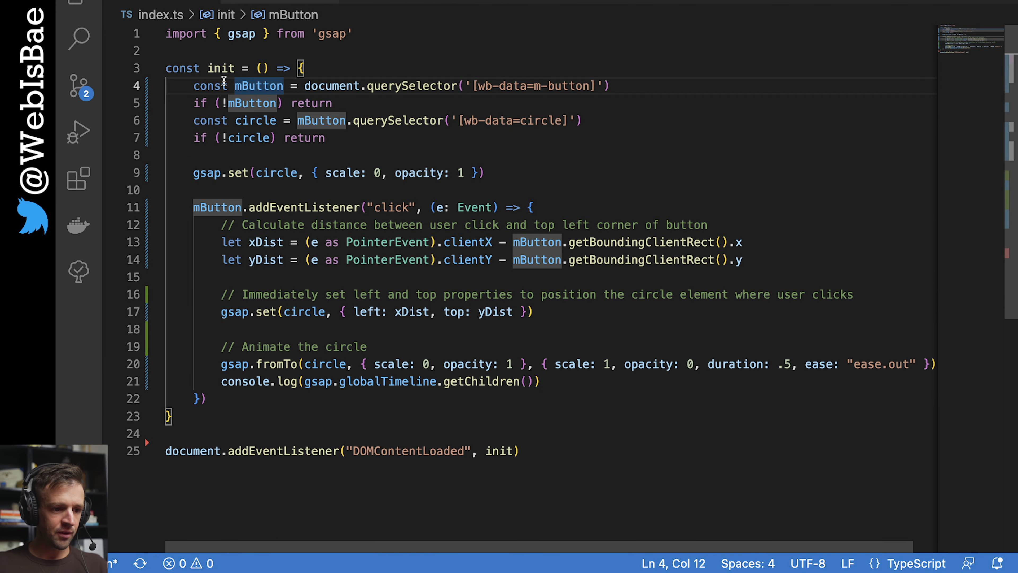
key("Enter")
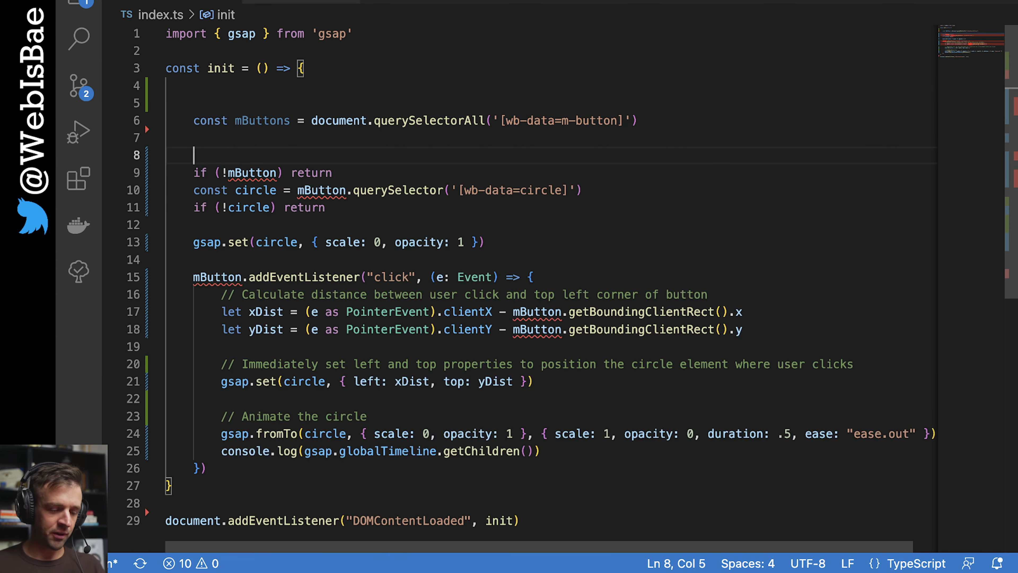
type("m")
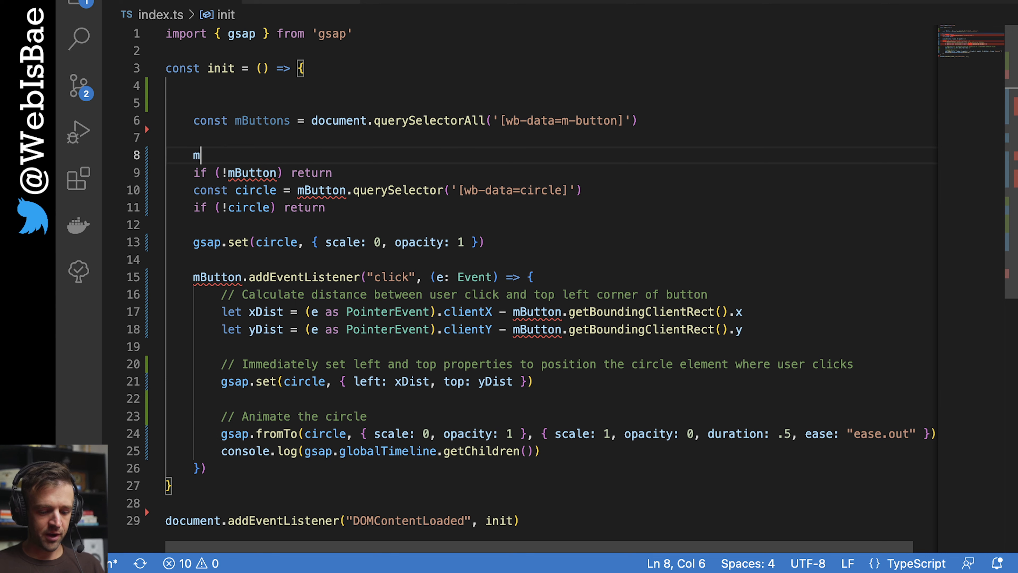
type("Buttons.forEach")
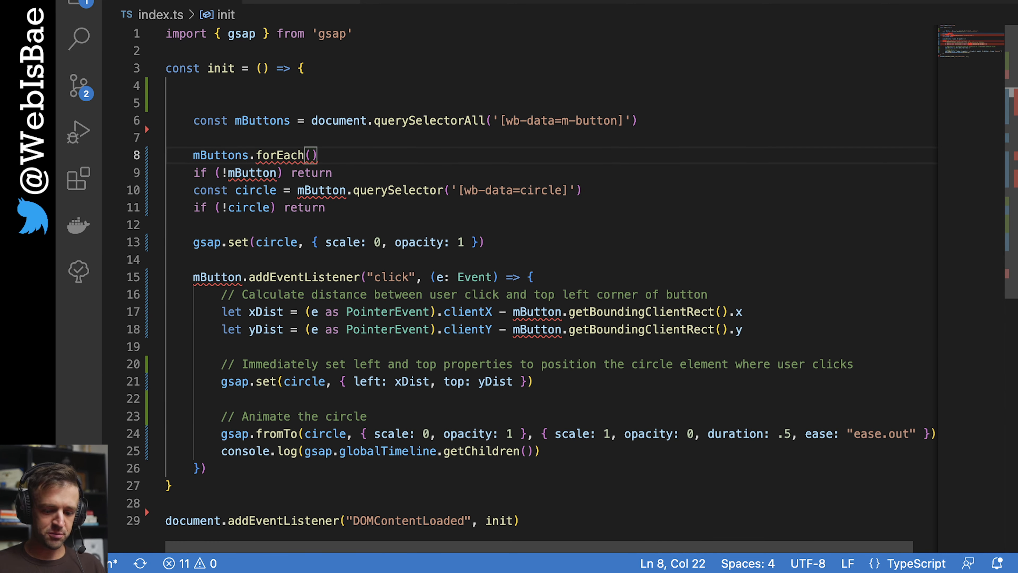
type("() => )")
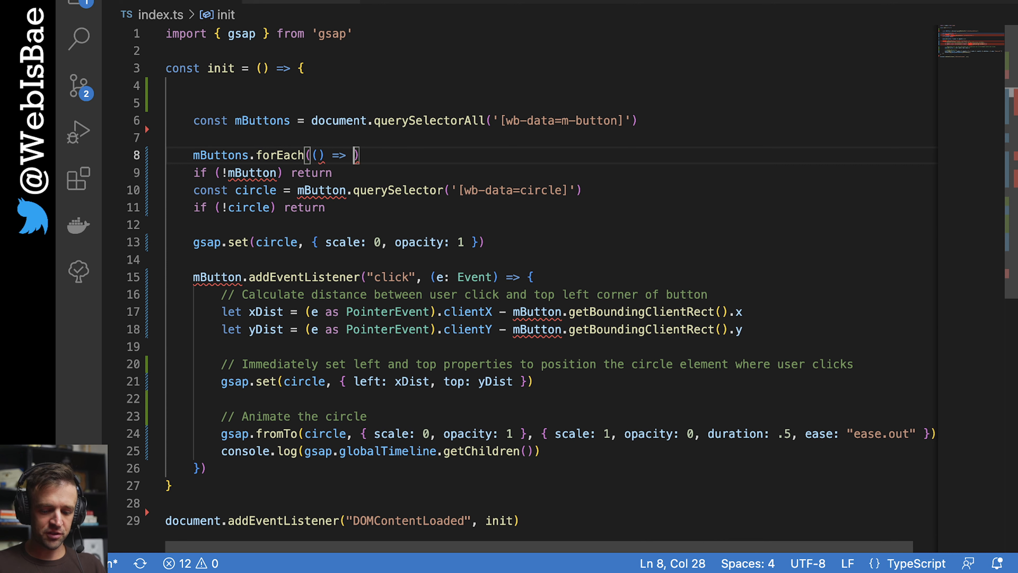
key("Enter")
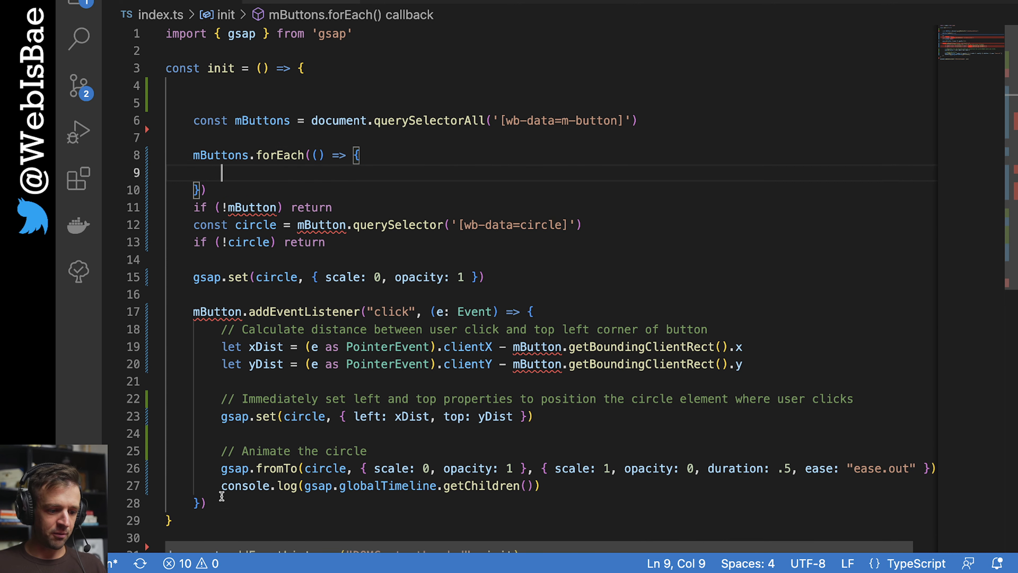
Move the single-button ripple logic into the loop, querying '[wb-data=circle]' on each mButton
left_click_drag(193, 207, 206, 503)
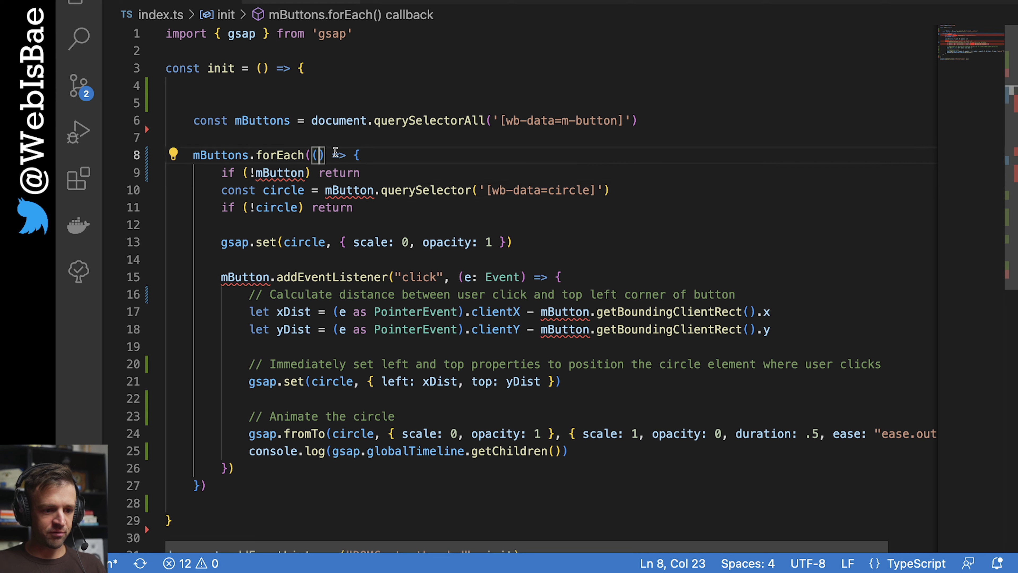
type("mButton")
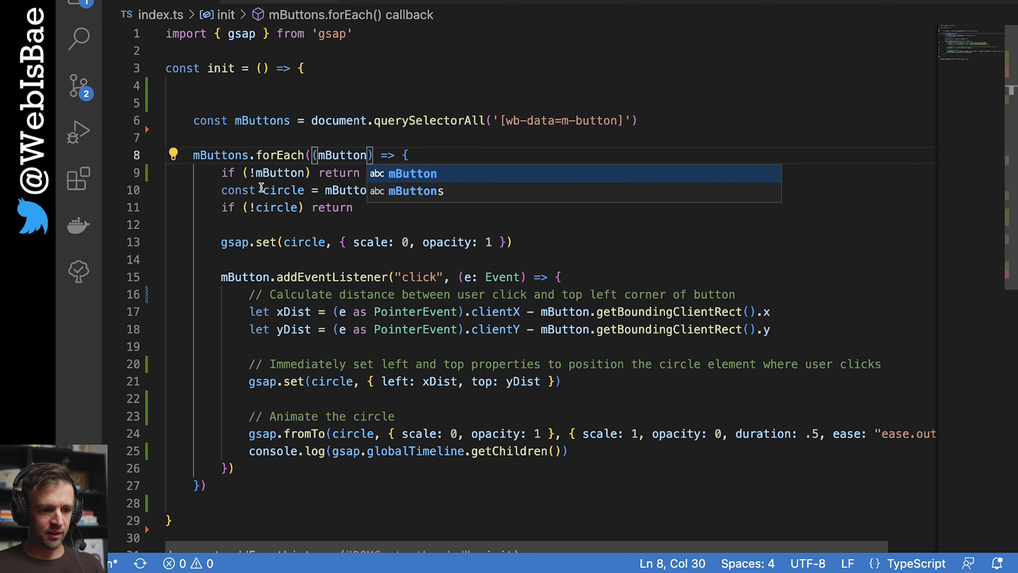
type(".querySelector('[wb-data=circle]')")
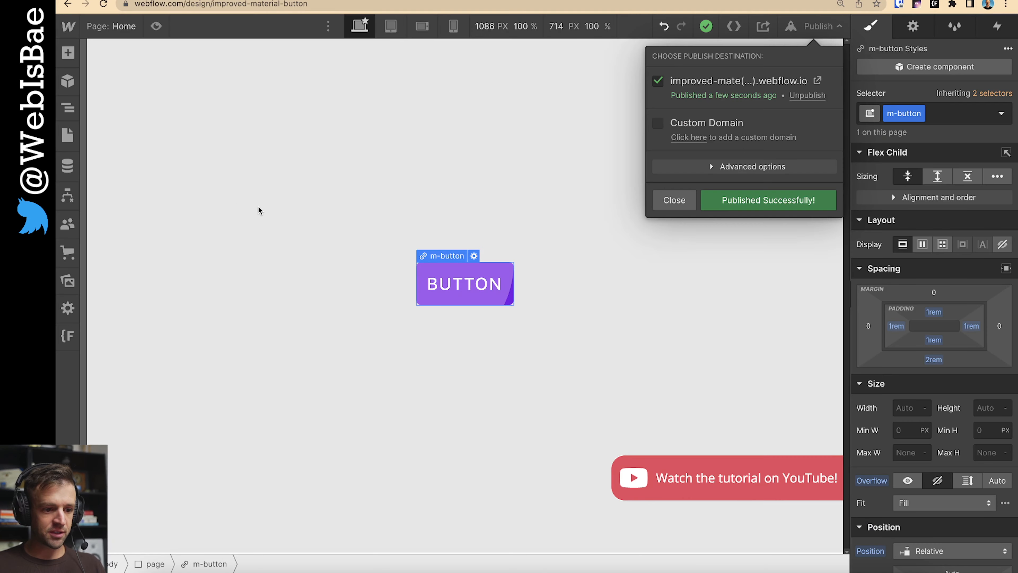
Dismiss the publish panel, visit the live site and click both buttons to see Tween logs in the Console
left_click(674, 199)
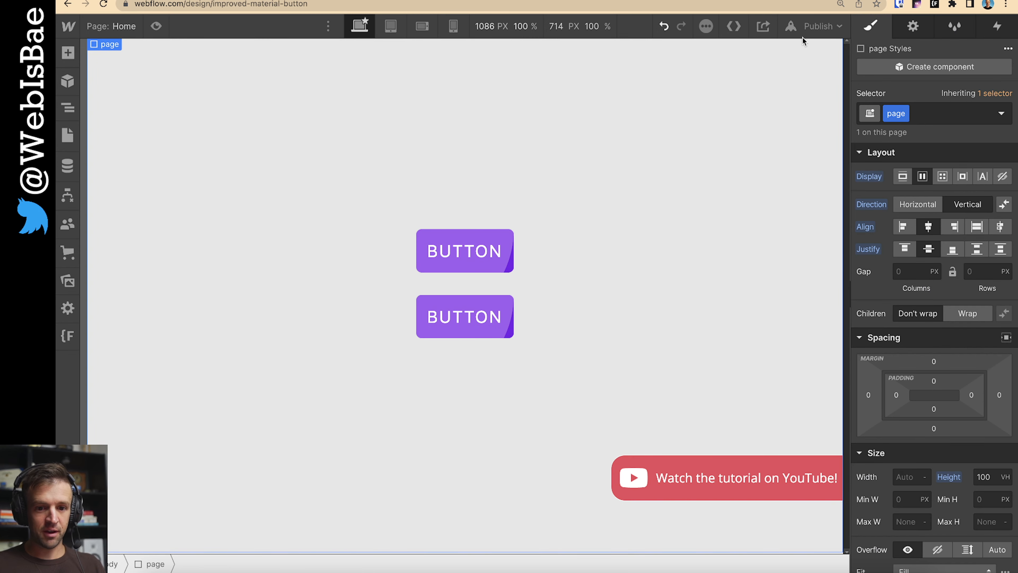
left_click(819, 26)
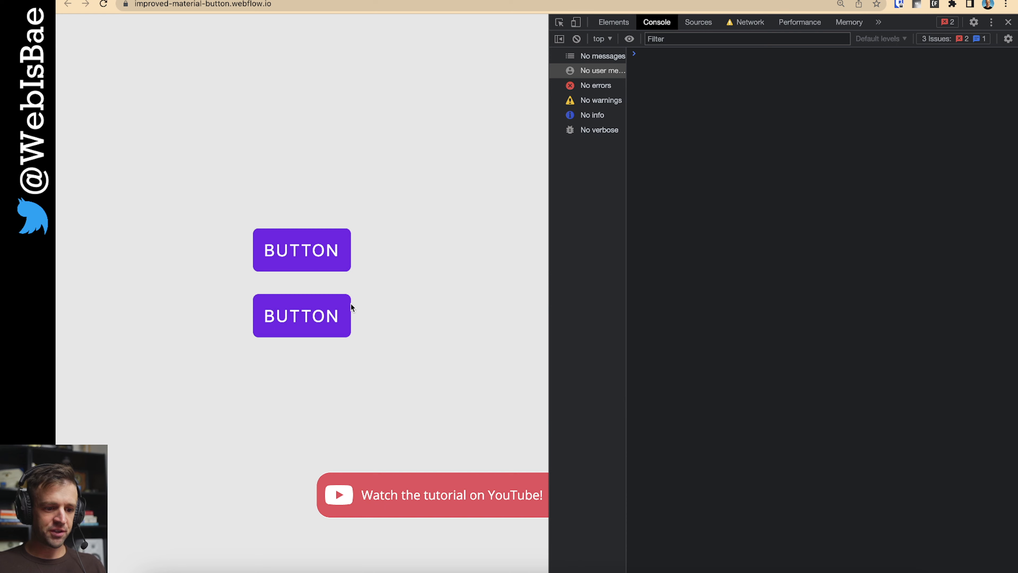
left_click(301, 249)
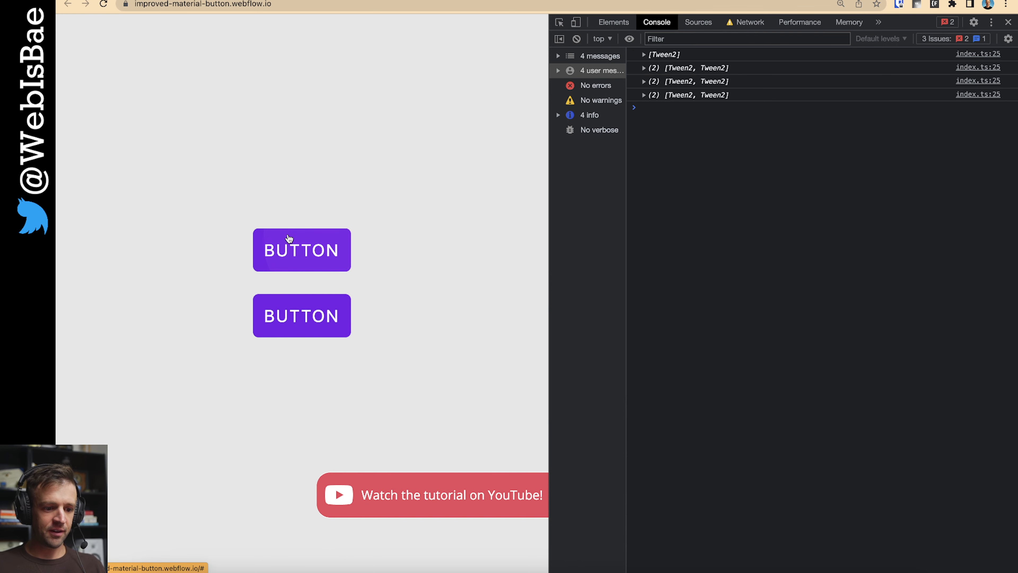
left_click(301, 316)
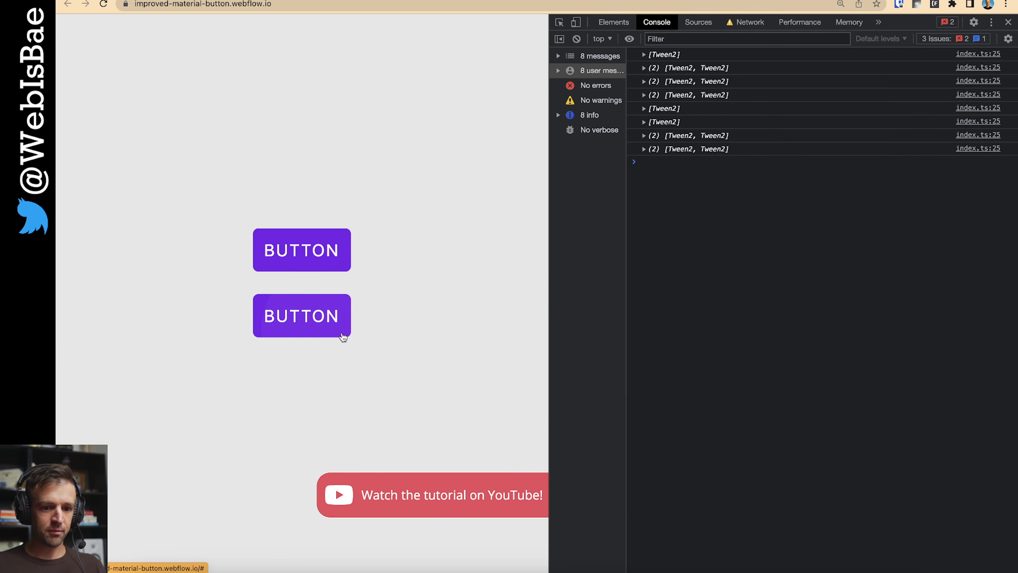
left_click(301, 315)
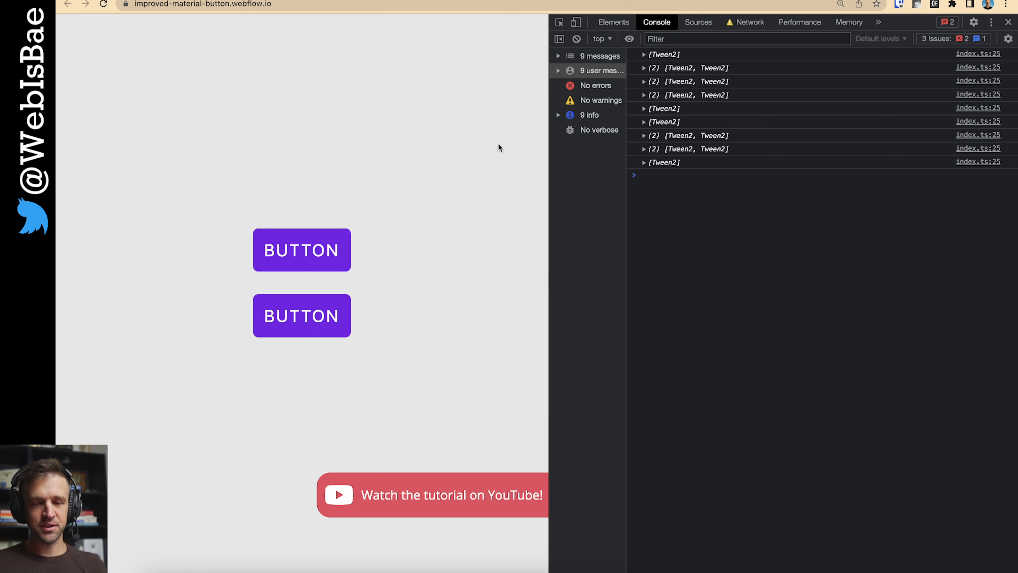